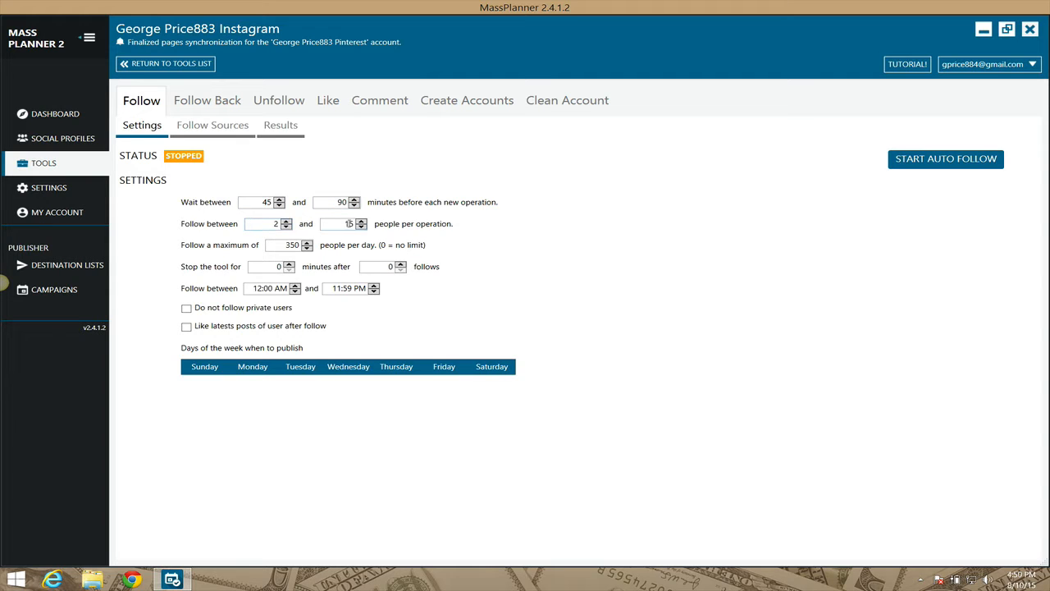
# - Enable 'Do not follow private users' in the Instagram follow settings
pyautogui.click(289, 244)
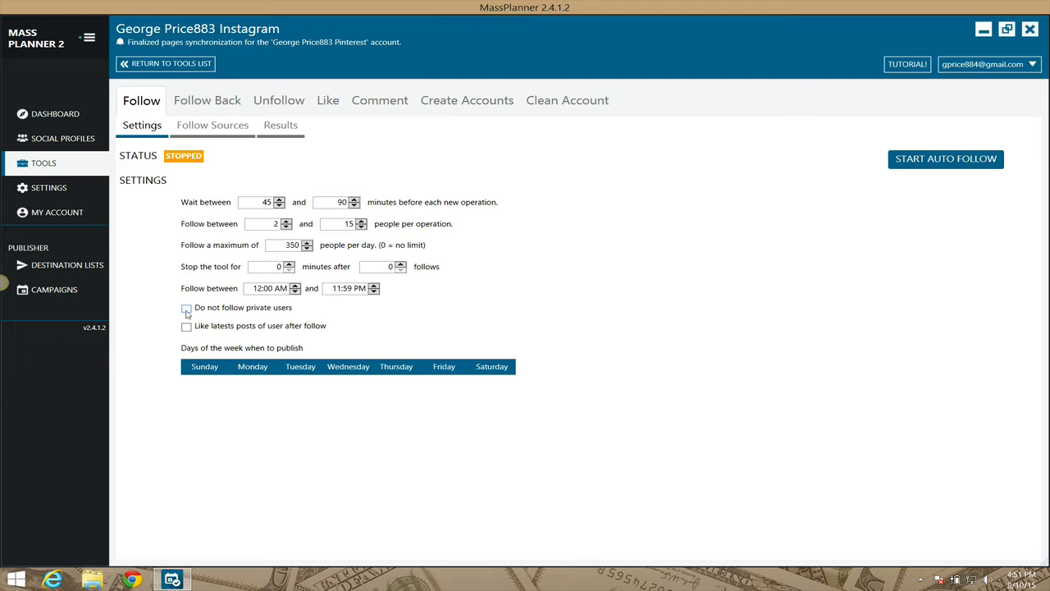
pyautogui.click(187, 307)
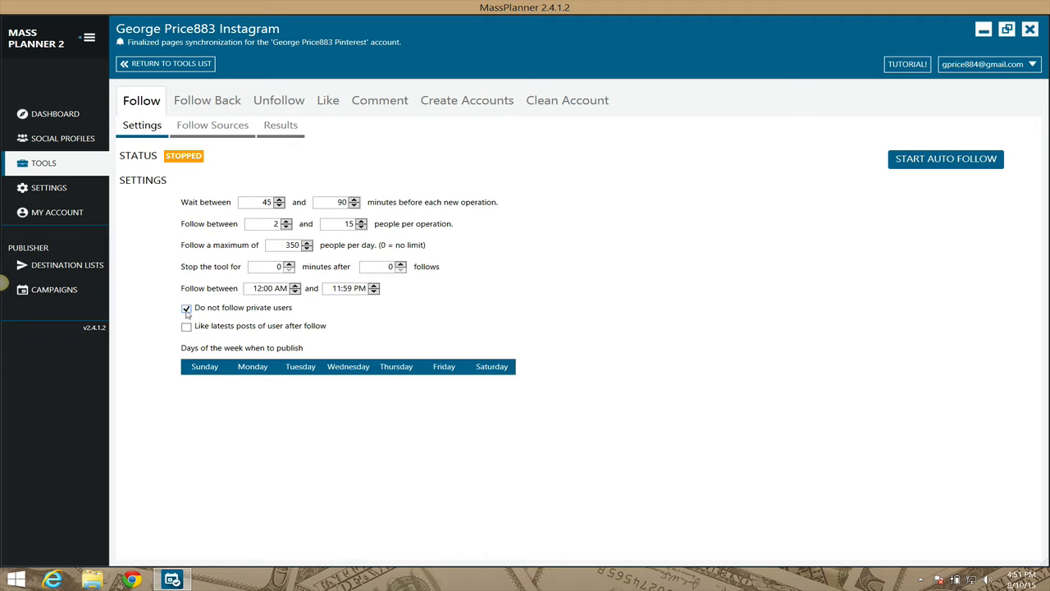
pyautogui.moveTo(191, 315)
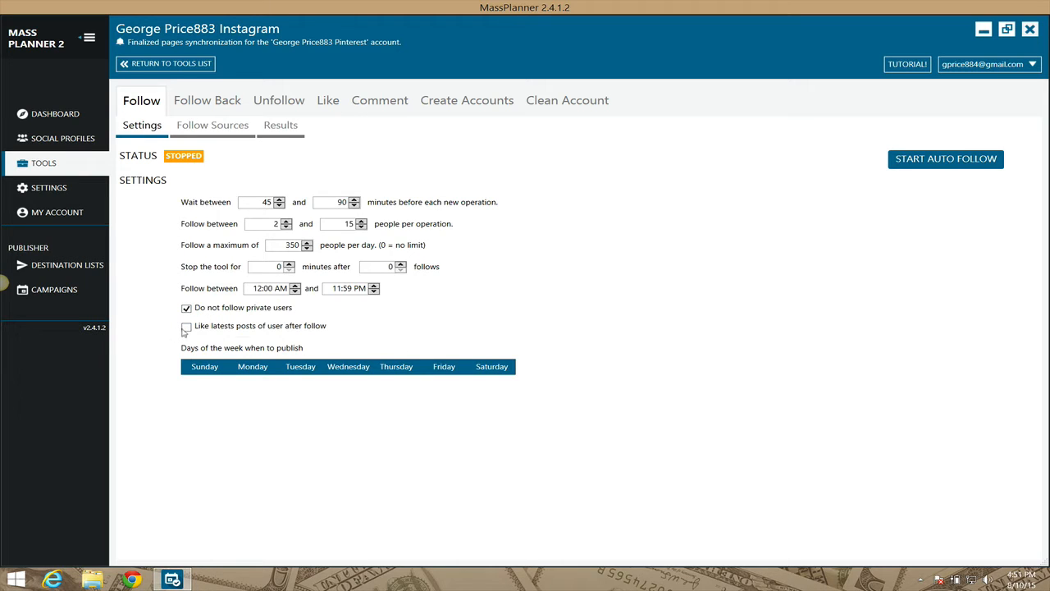
# - Enable liking followed users' latest posts and set the number of likes to 6
pyautogui.click(187, 329)
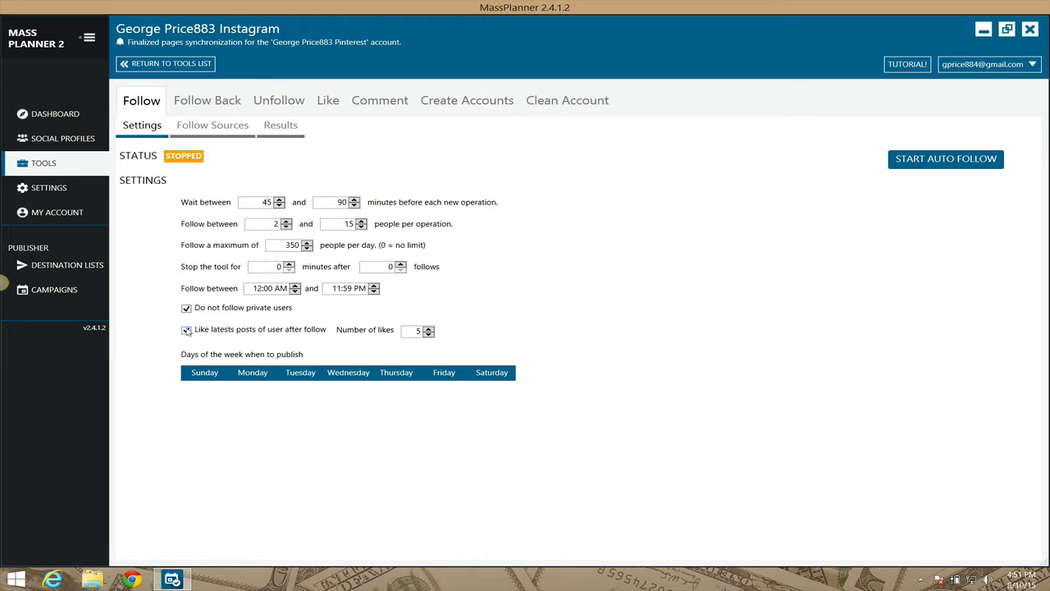
pyautogui.moveTo(187, 328)
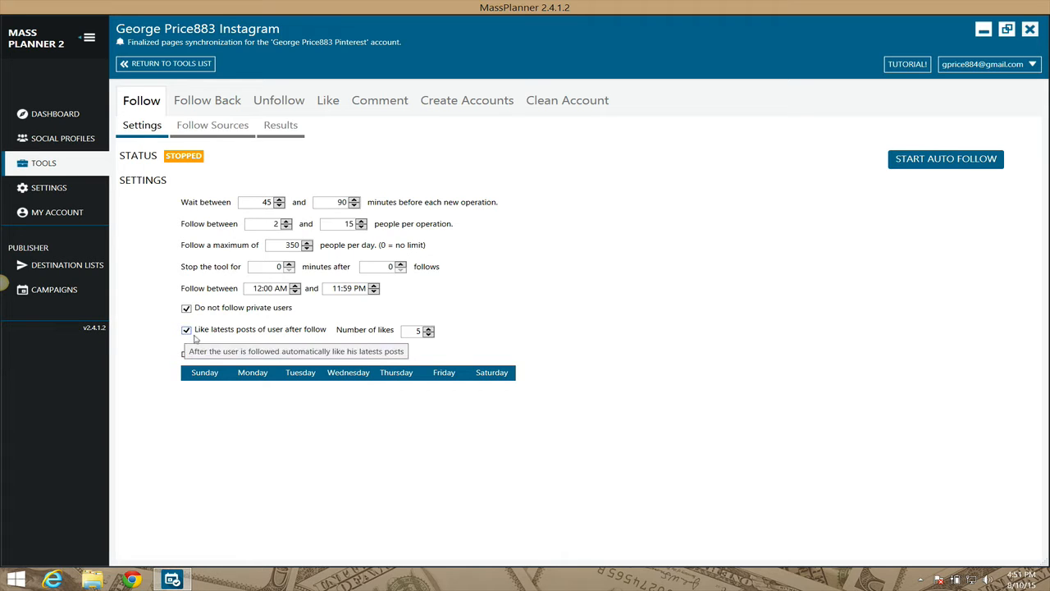
pyautogui.moveTo(164, 352)
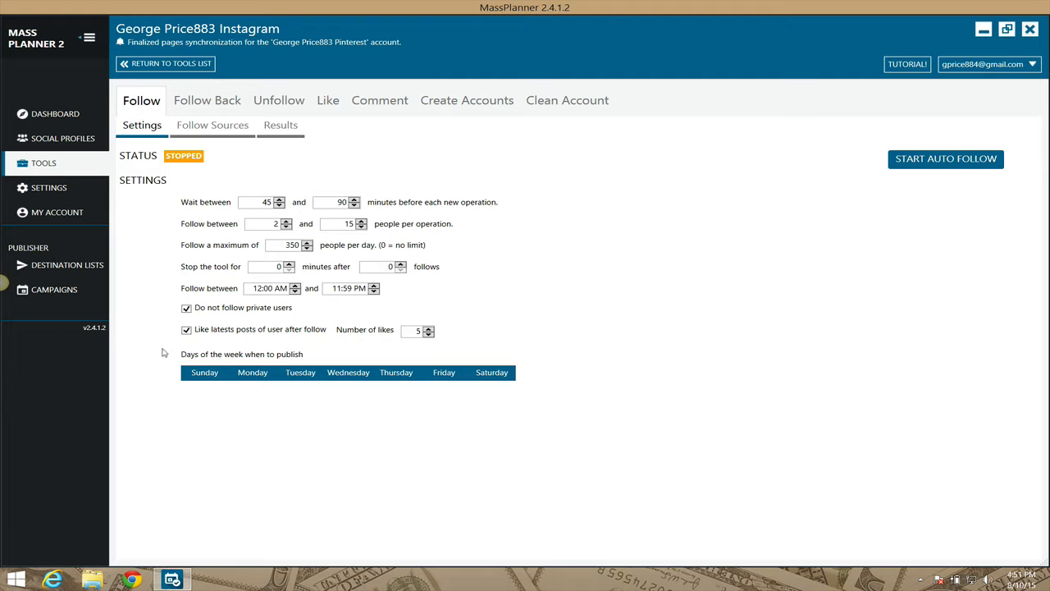
pyautogui.moveTo(305, 343)
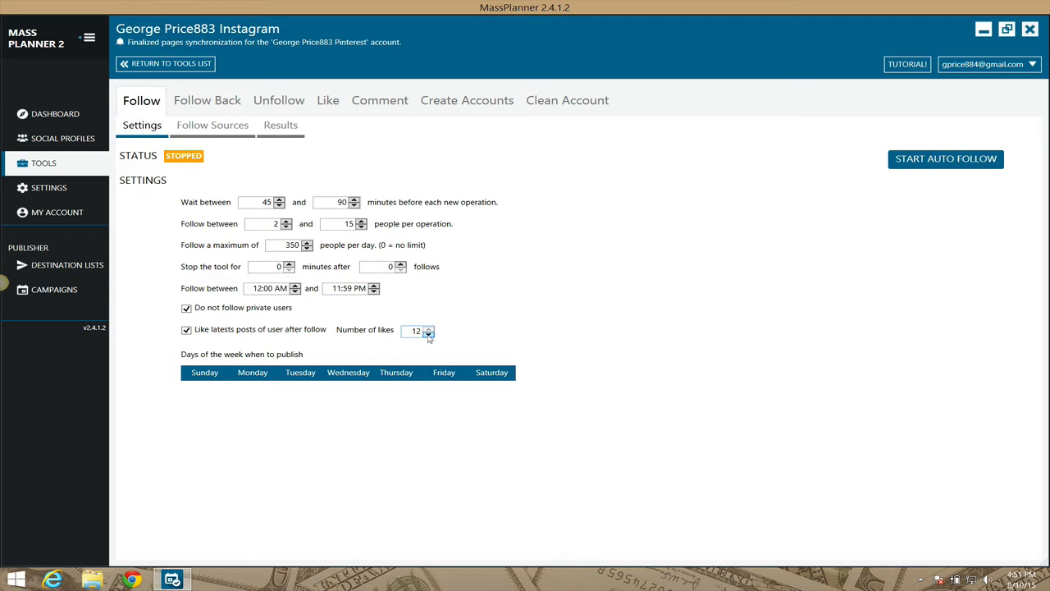
pyautogui.click(428, 335)
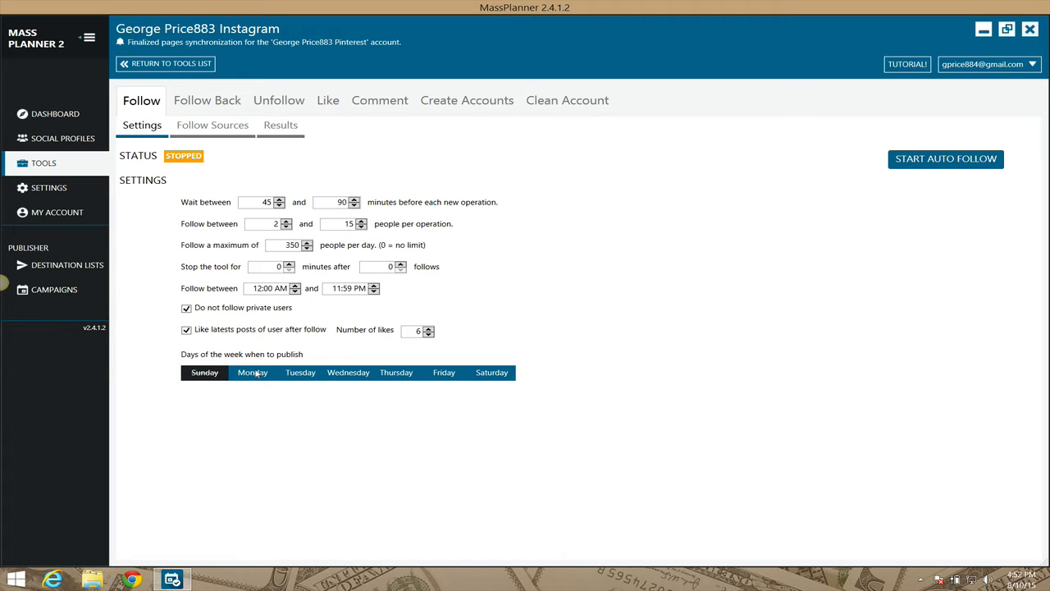
pyautogui.click(253, 373)
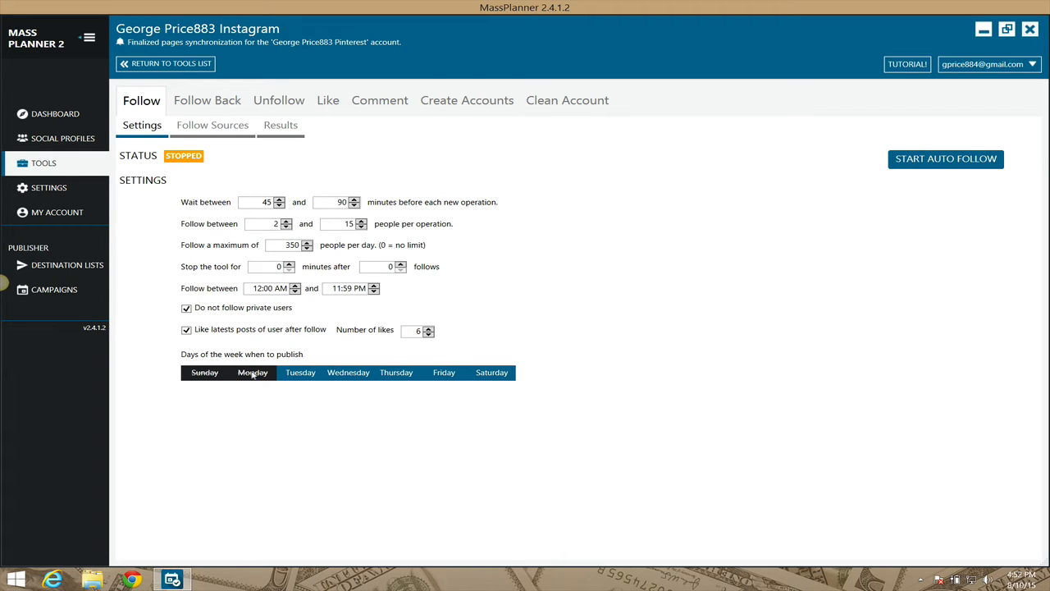
pyautogui.click(253, 371)
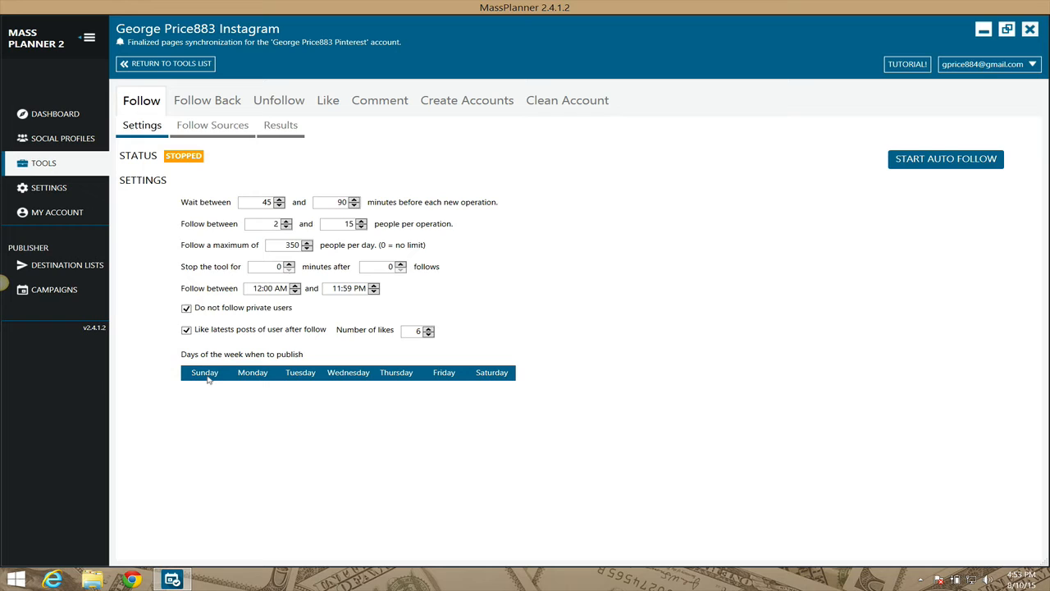
pyautogui.moveTo(220, 261)
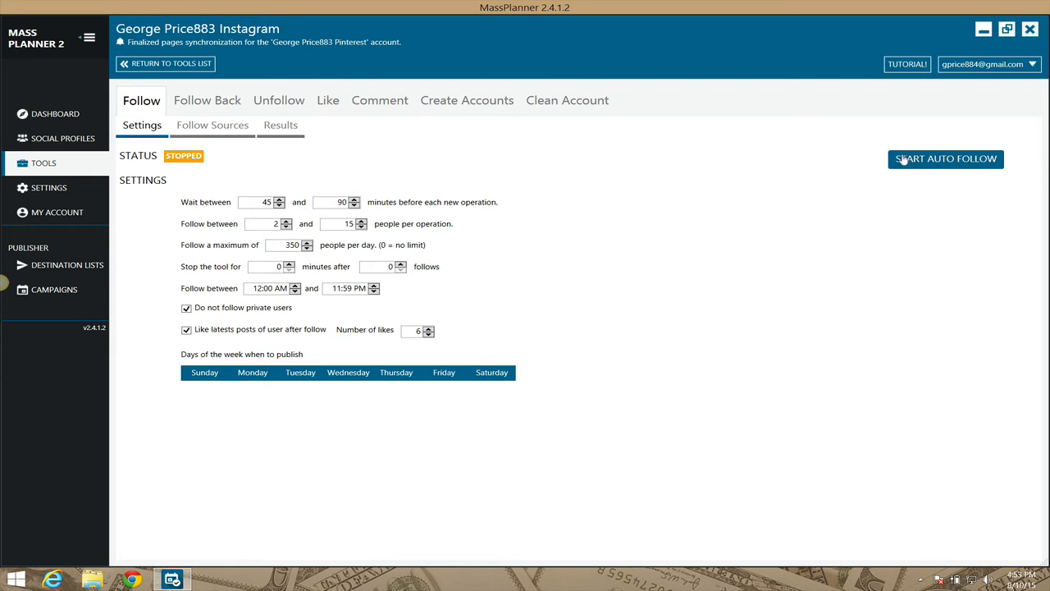
pyautogui.click(214, 125)
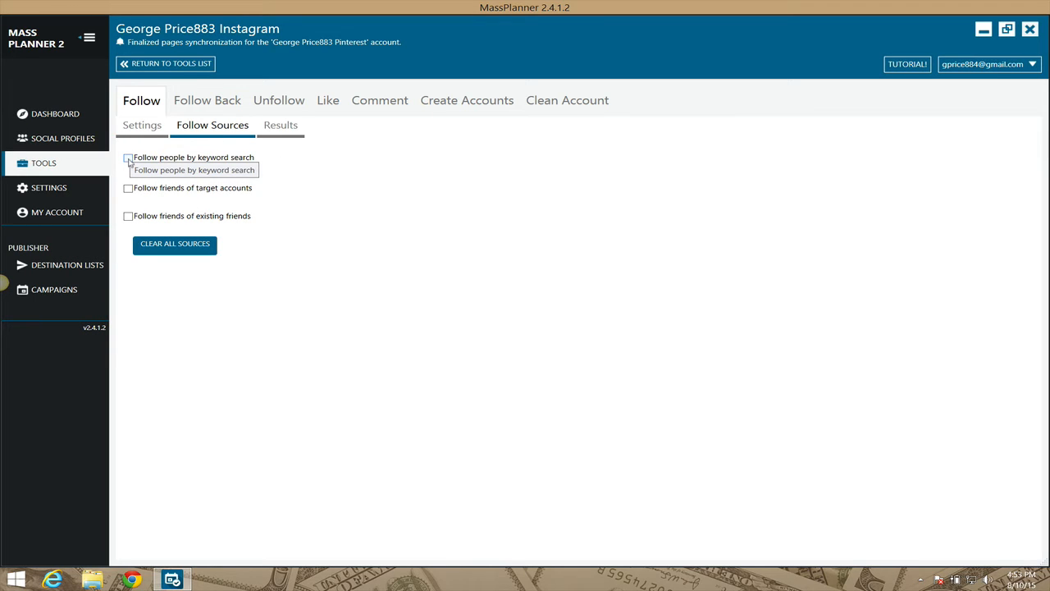
pyautogui.moveTo(128, 187)
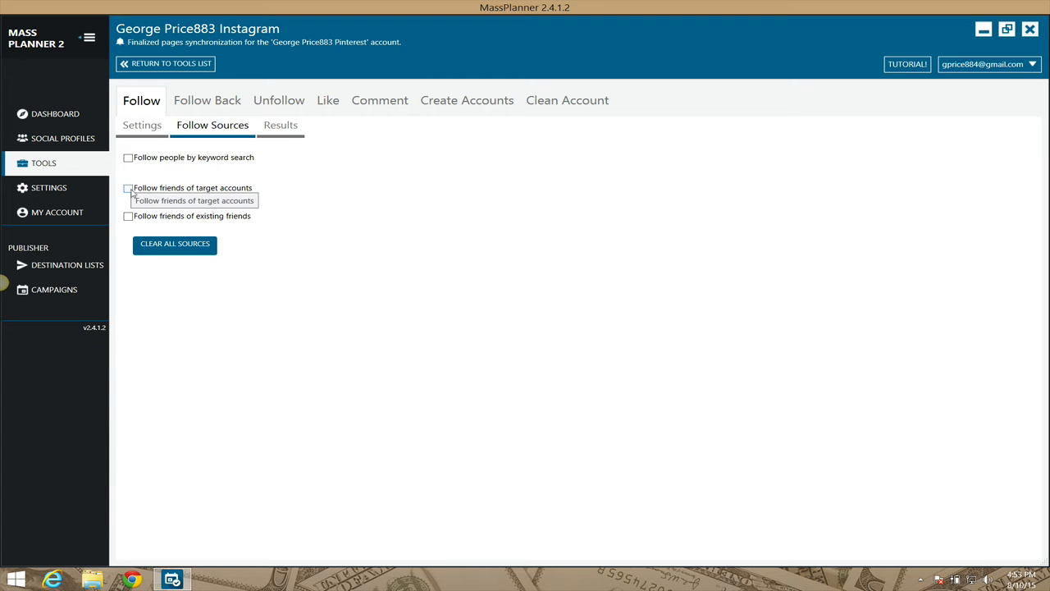
pyautogui.moveTo(128, 217)
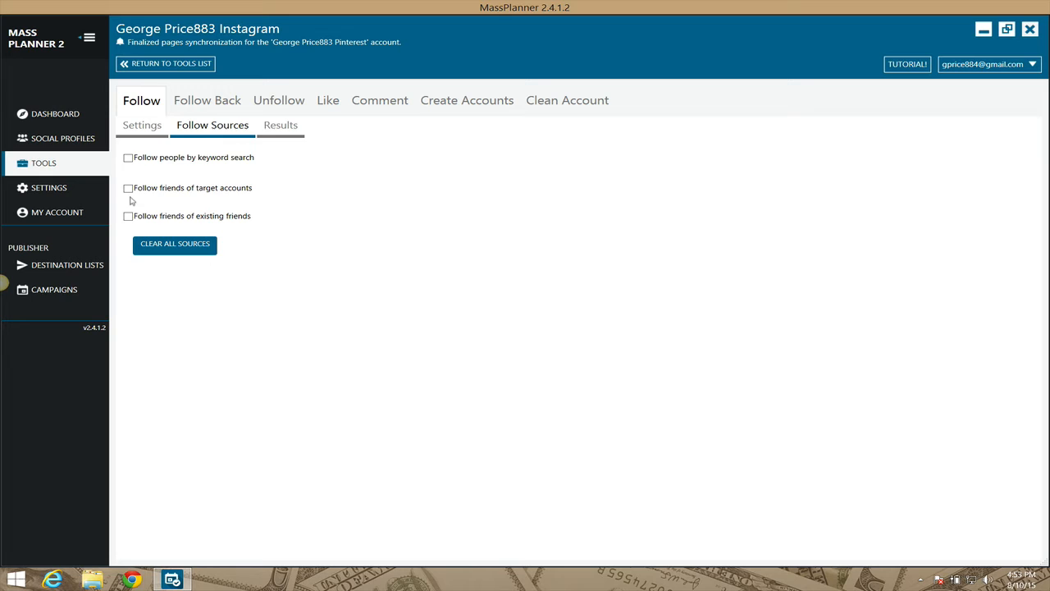
pyautogui.moveTo(128, 187)
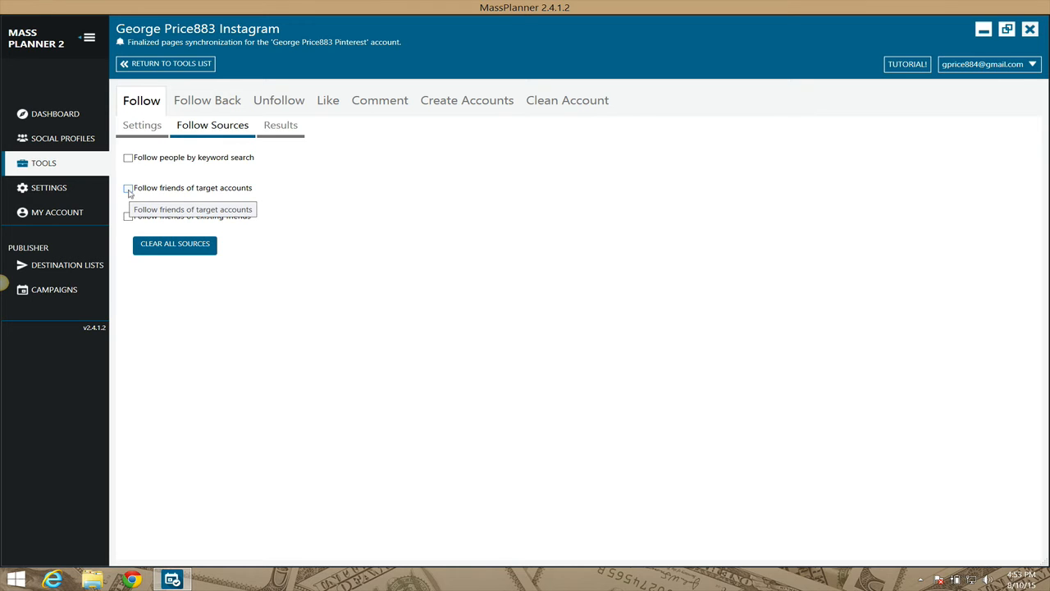
# - Enable 'Follow friends of target accounts' as a follow source
pyautogui.click(128, 187)
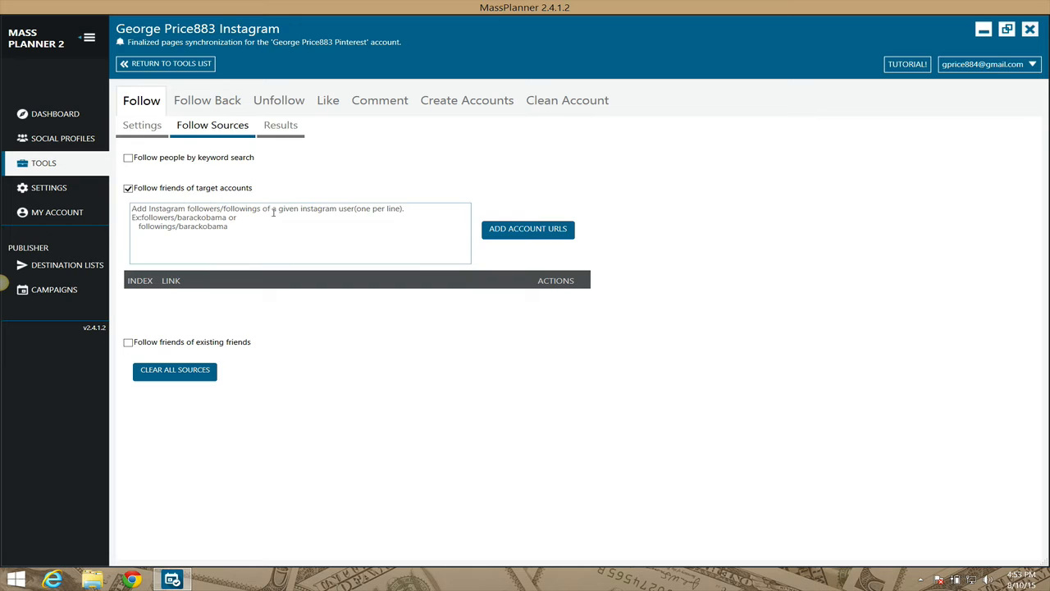
pyautogui.moveTo(219, 30)
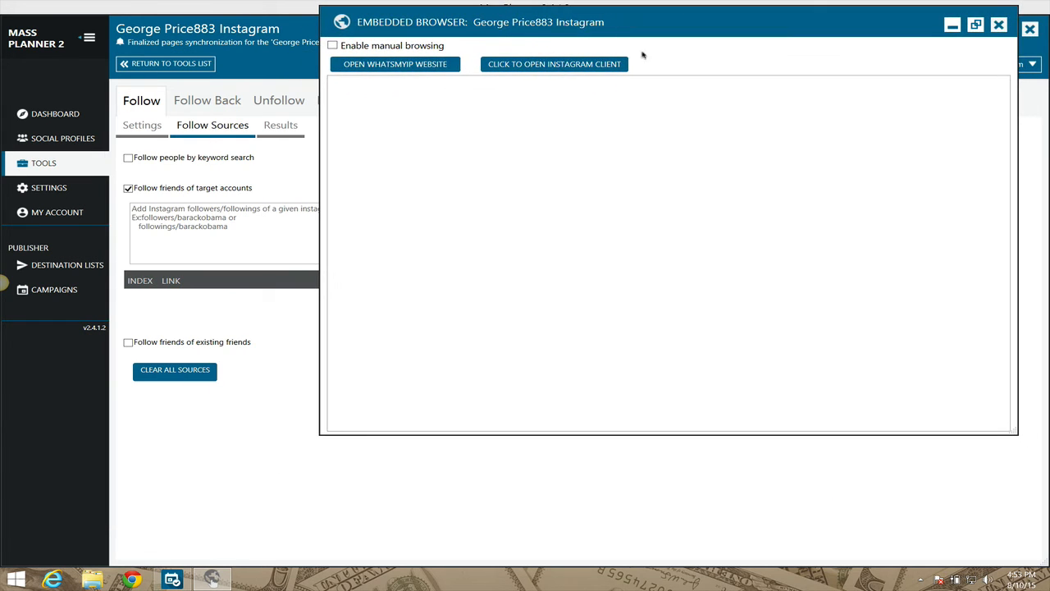
pyautogui.moveTo(555, 64)
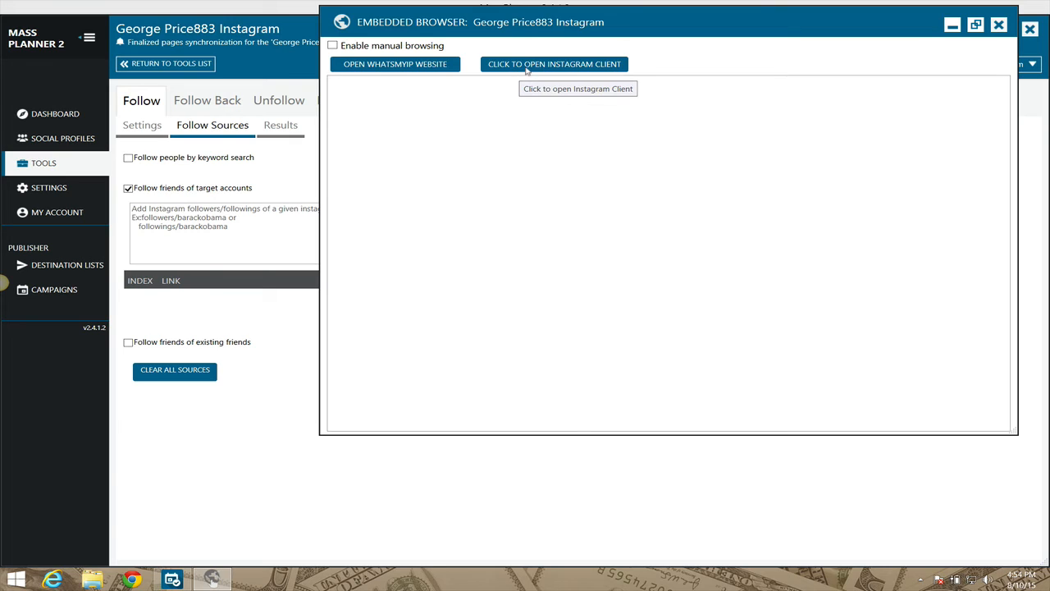
pyautogui.moveTo(709, 64)
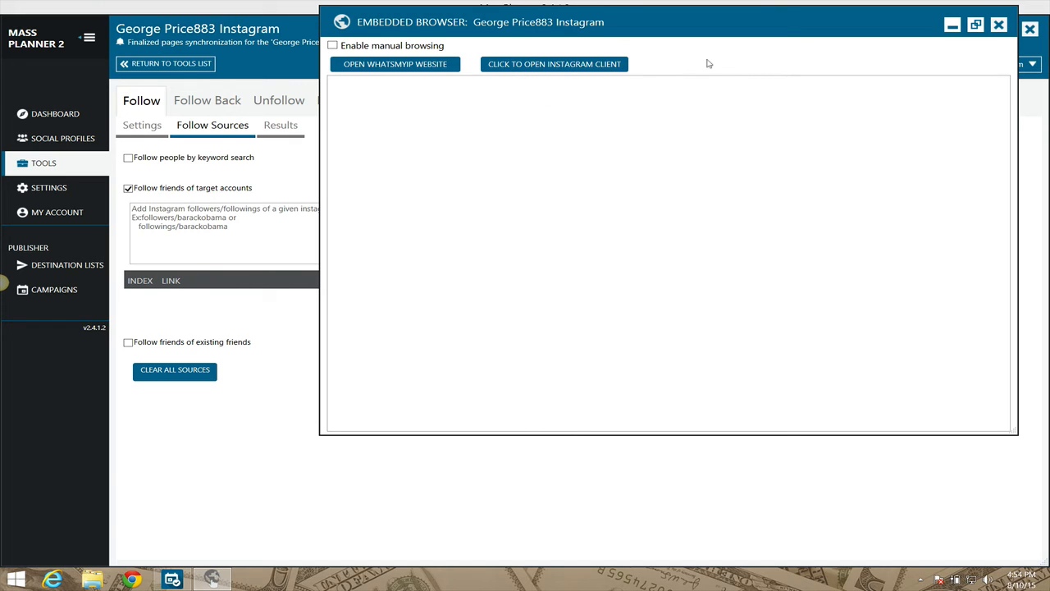
pyautogui.click(555, 64)
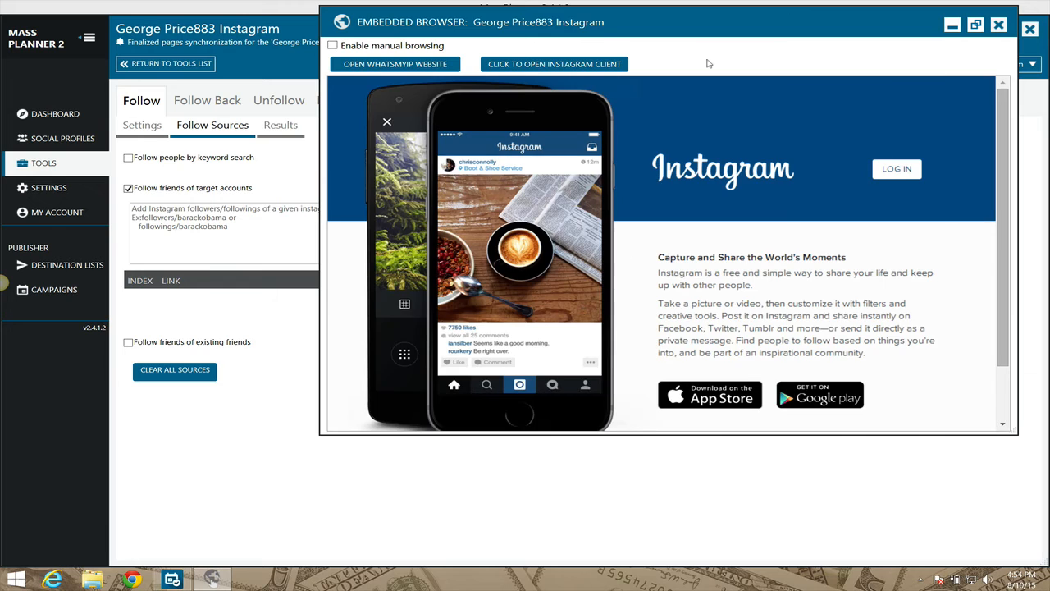
pyautogui.moveTo(939, 164)
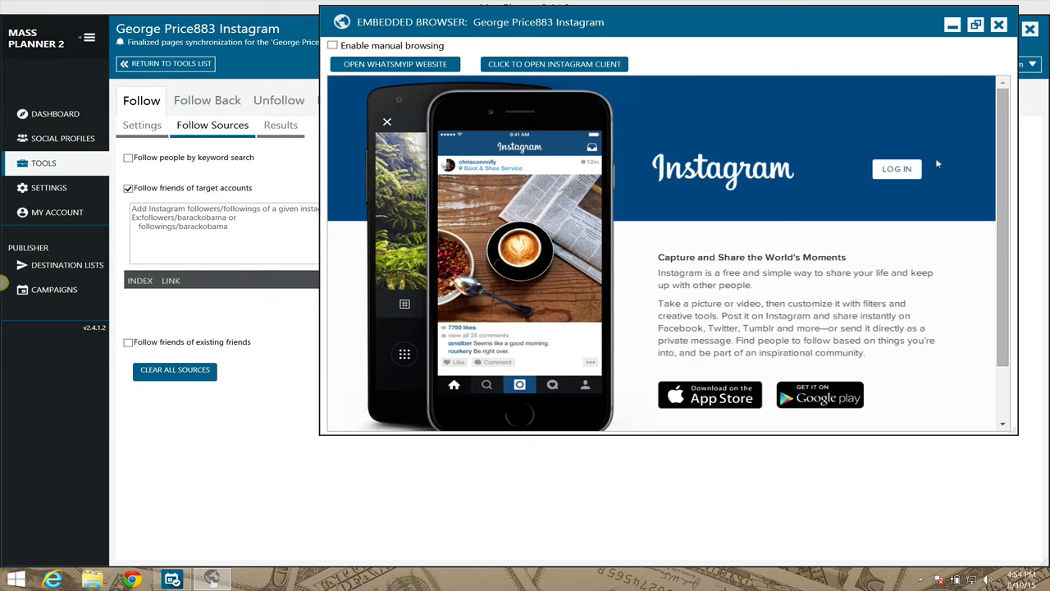
pyautogui.moveTo(854, 69)
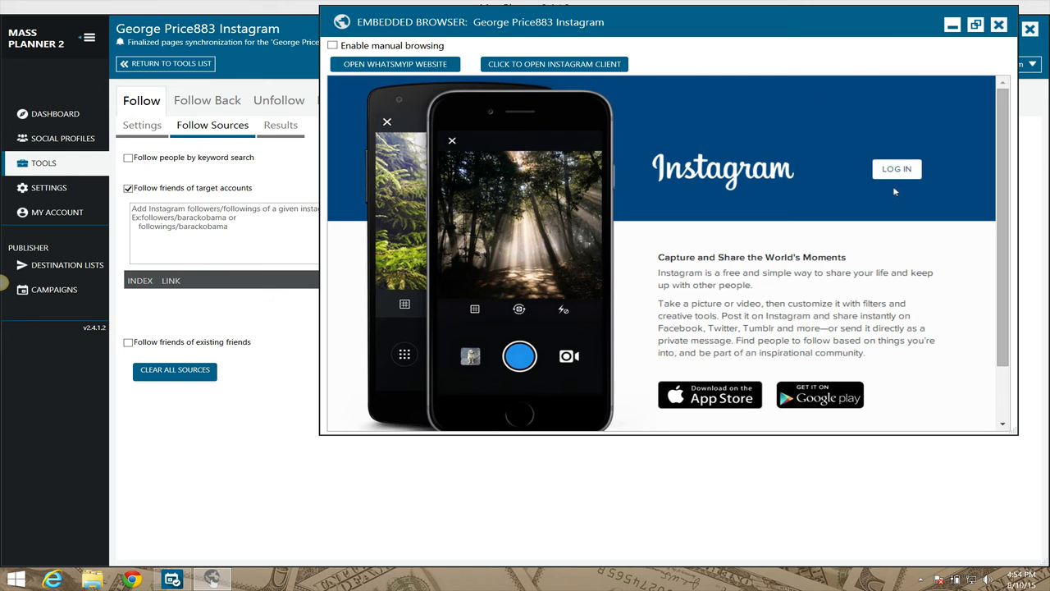
pyautogui.click(896, 169)
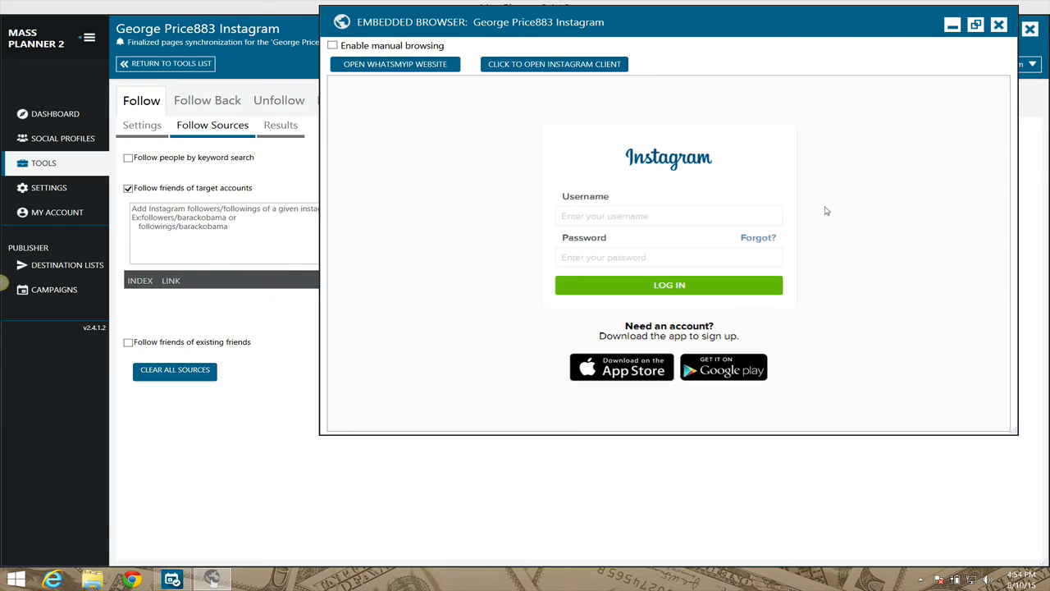
pyautogui.moveTo(999, 26)
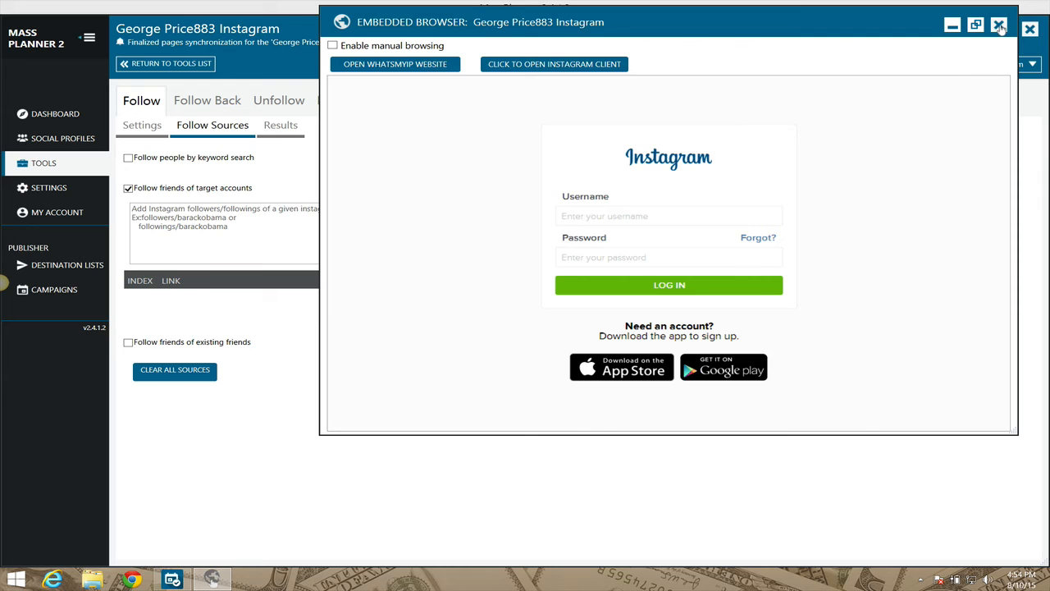
pyautogui.click(998, 26)
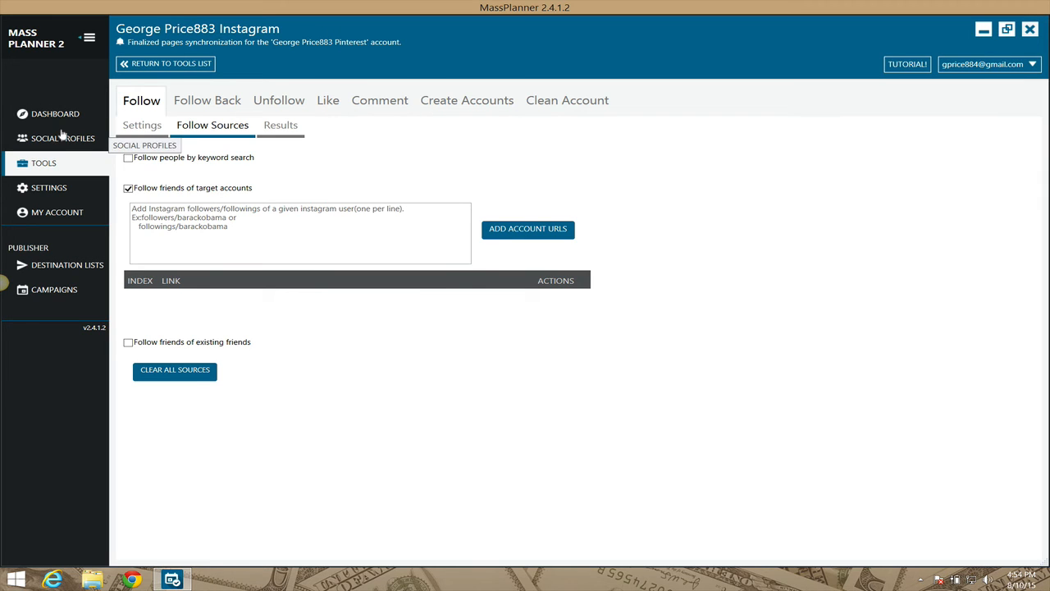
# - Reach the Instagram profile's Follow tool through the social profiles list and tools overview
pyautogui.click(62, 138)
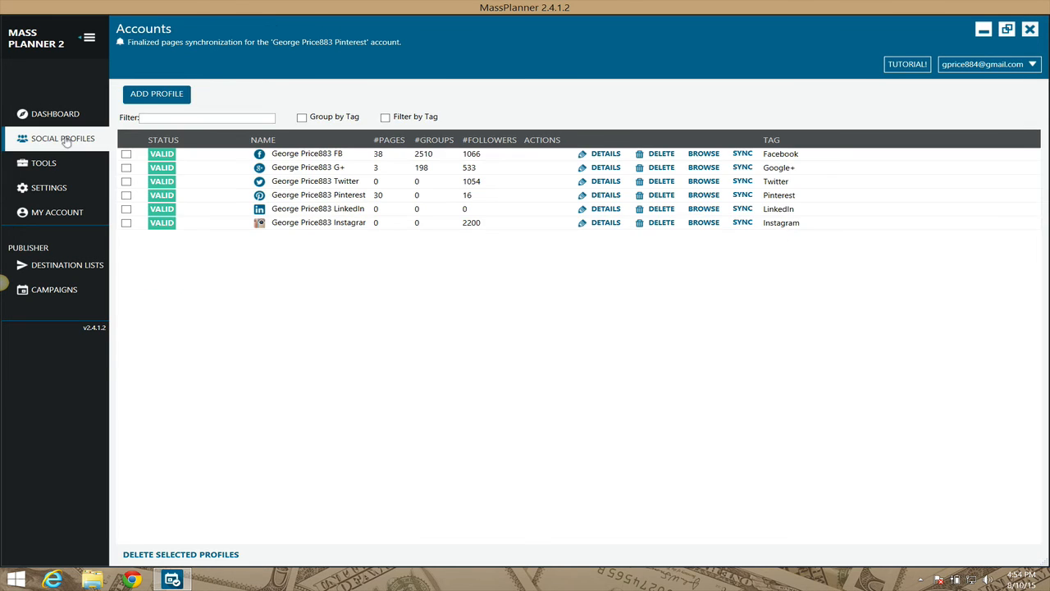
pyautogui.moveTo(320, 228)
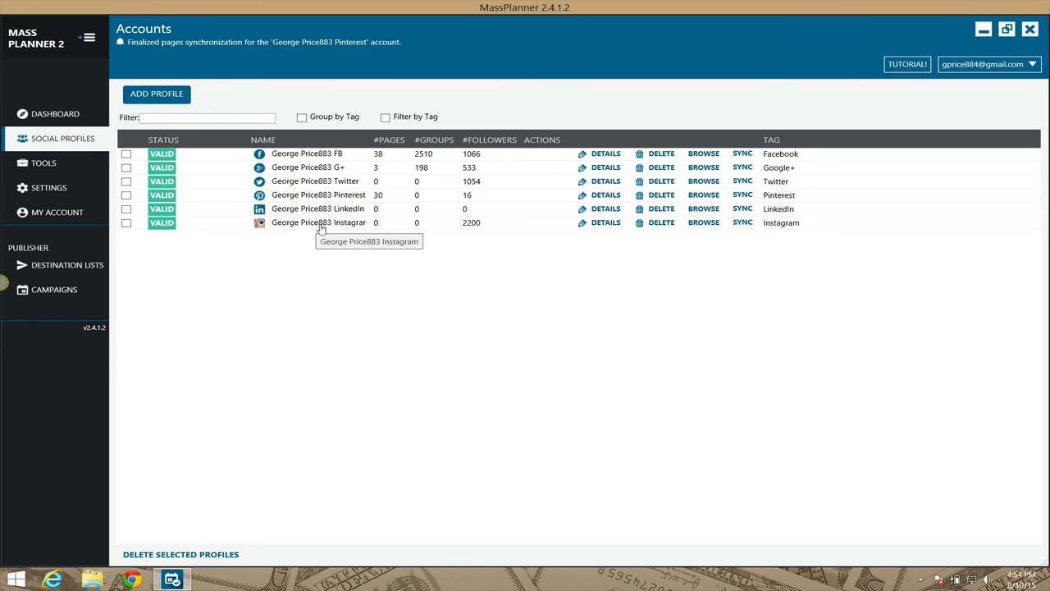
pyautogui.moveTo(308, 236)
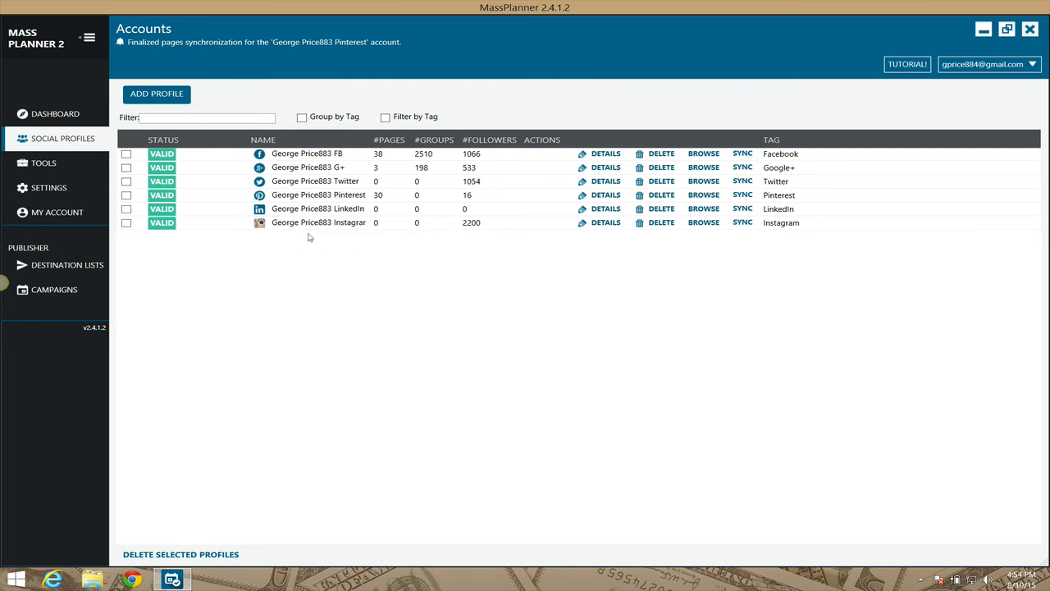
pyautogui.moveTo(43, 162)
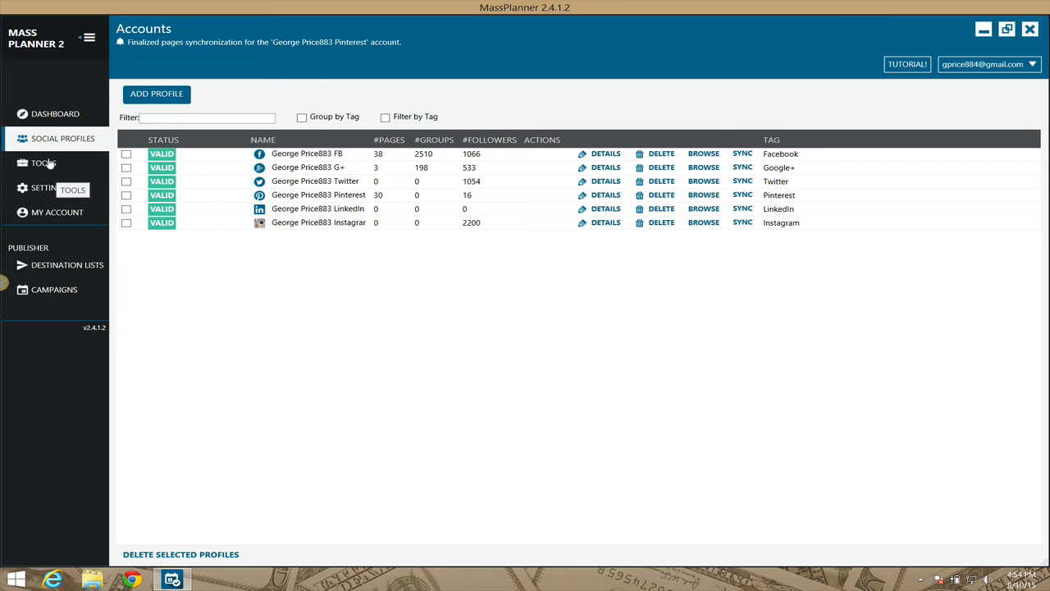
pyautogui.click(43, 162)
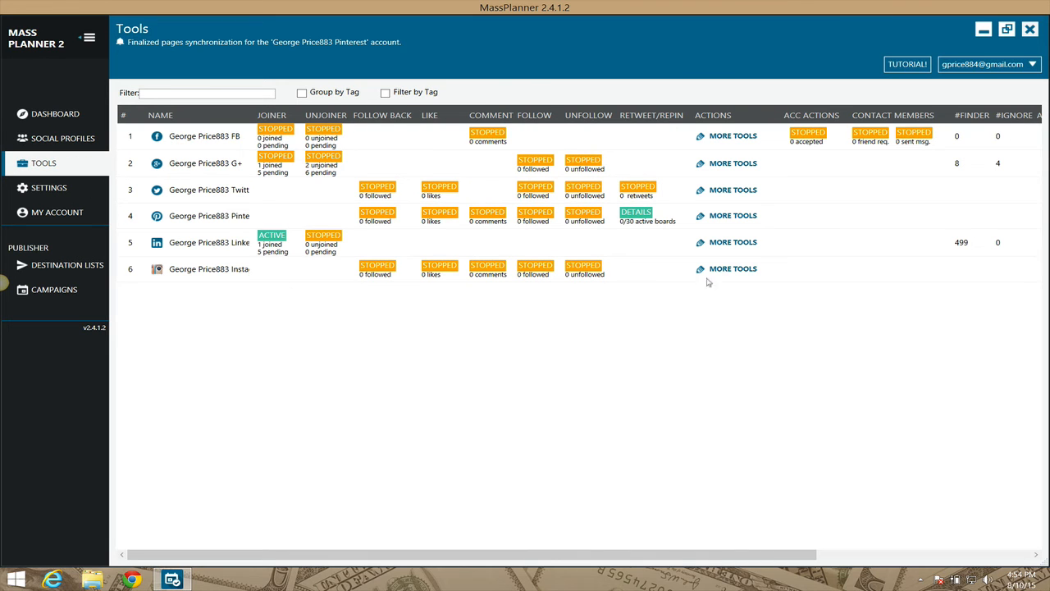
pyautogui.click(732, 270)
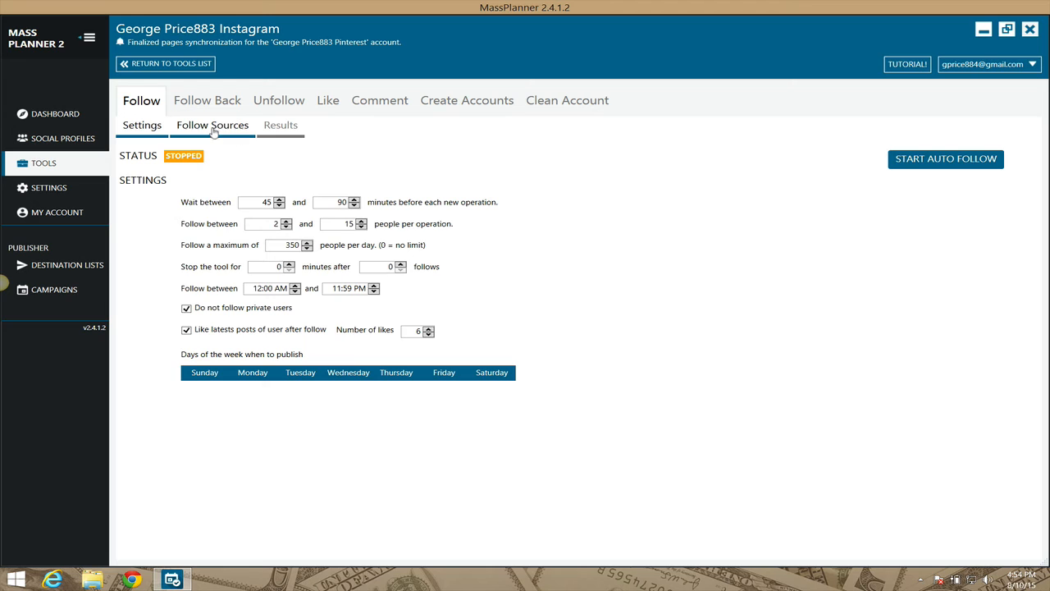
# - From Follow Sources, load the Instagram client in the embedded browser at its login form
pyautogui.click(214, 125)
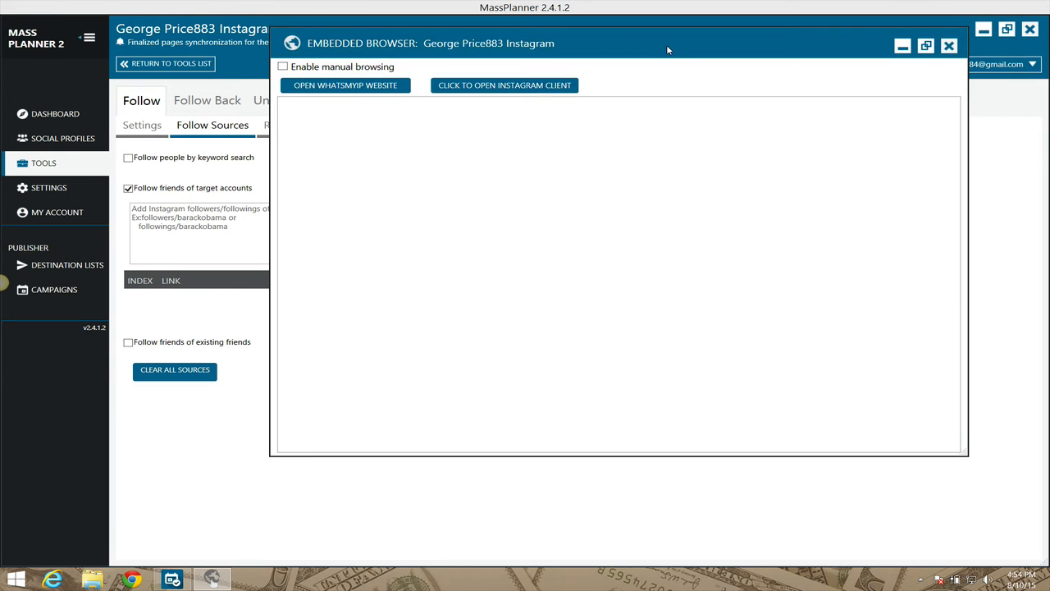
pyautogui.moveTo(504, 86)
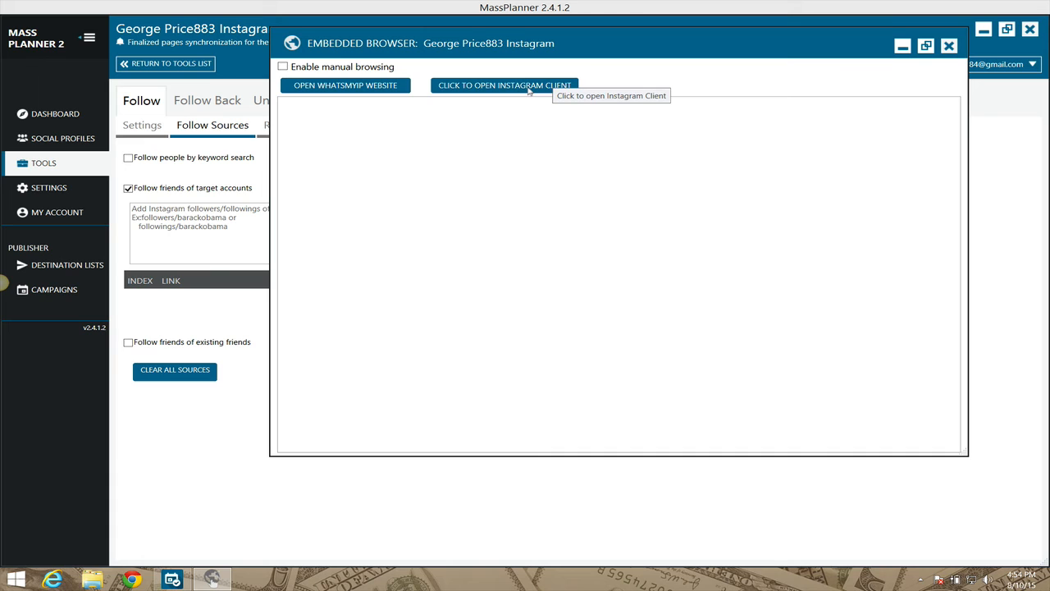
pyautogui.moveTo(499, 89)
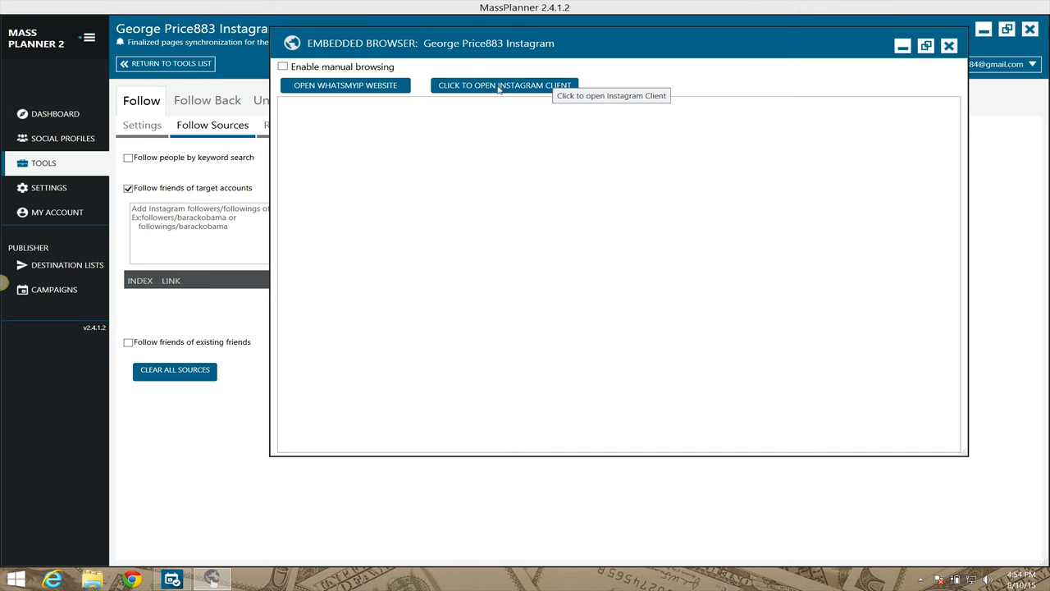
pyautogui.moveTo(660, 75)
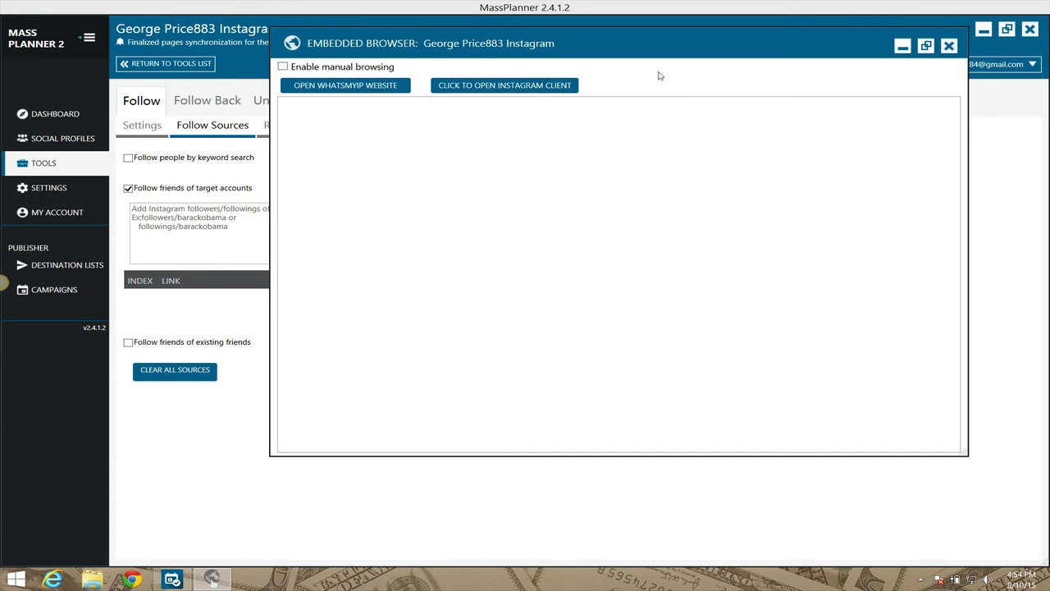
pyautogui.click(504, 86)
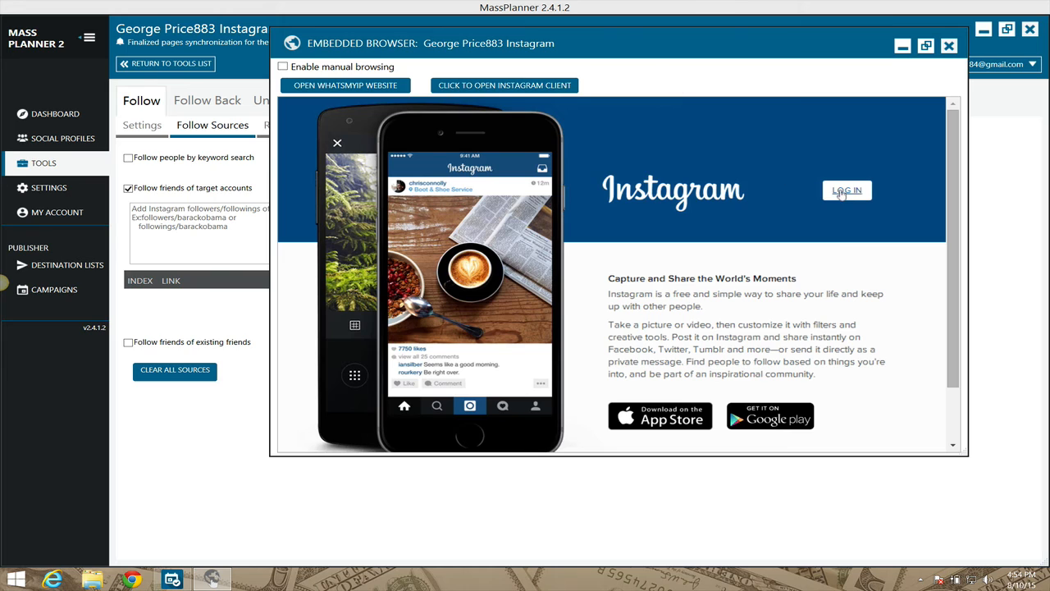
pyautogui.click(847, 191)
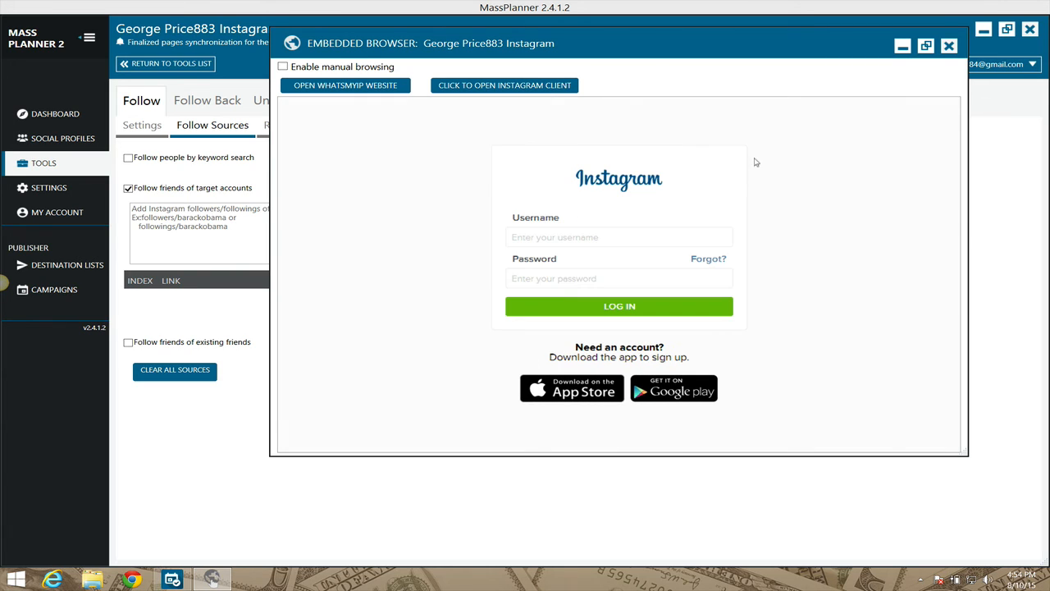
pyautogui.click(618, 236)
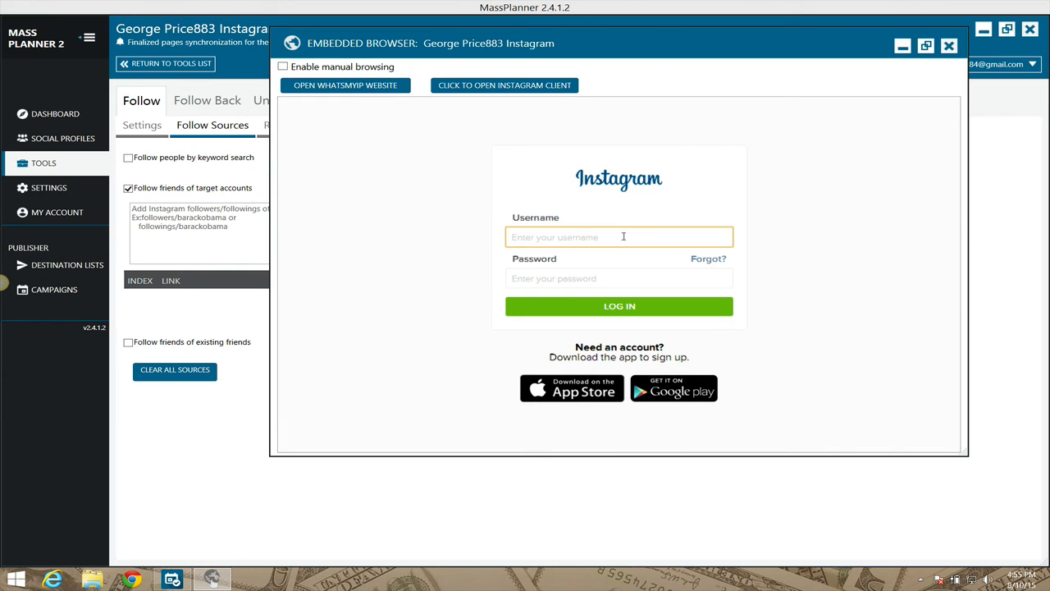
pyautogui.write('gprice883')
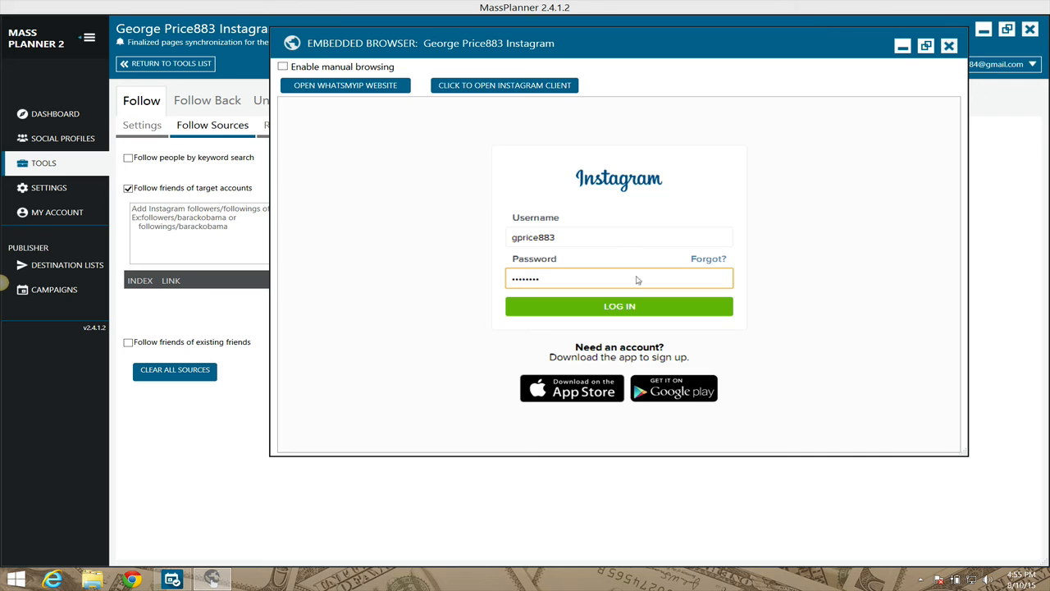
pyautogui.click(620, 307)
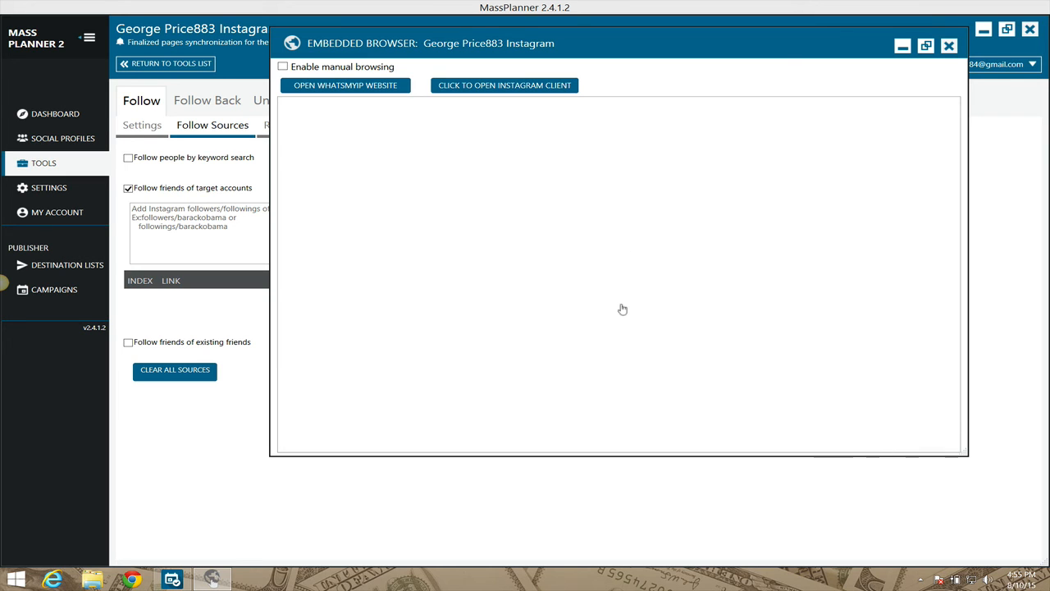
# - Search Instagram for 'bara' and open the verified barackobama profile from the results
pyautogui.click(503, 86)
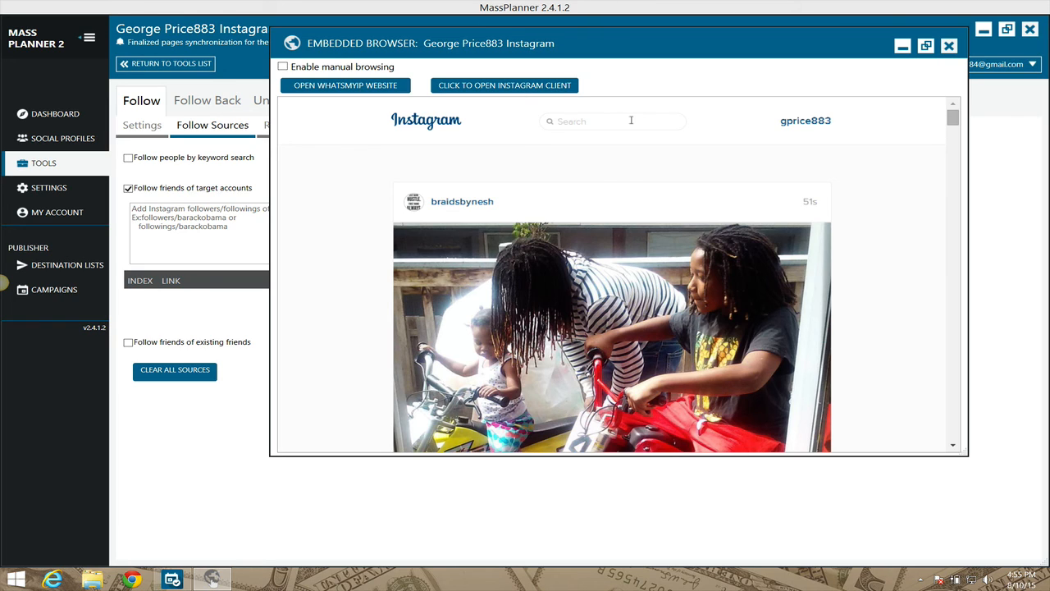
pyautogui.write('barako')
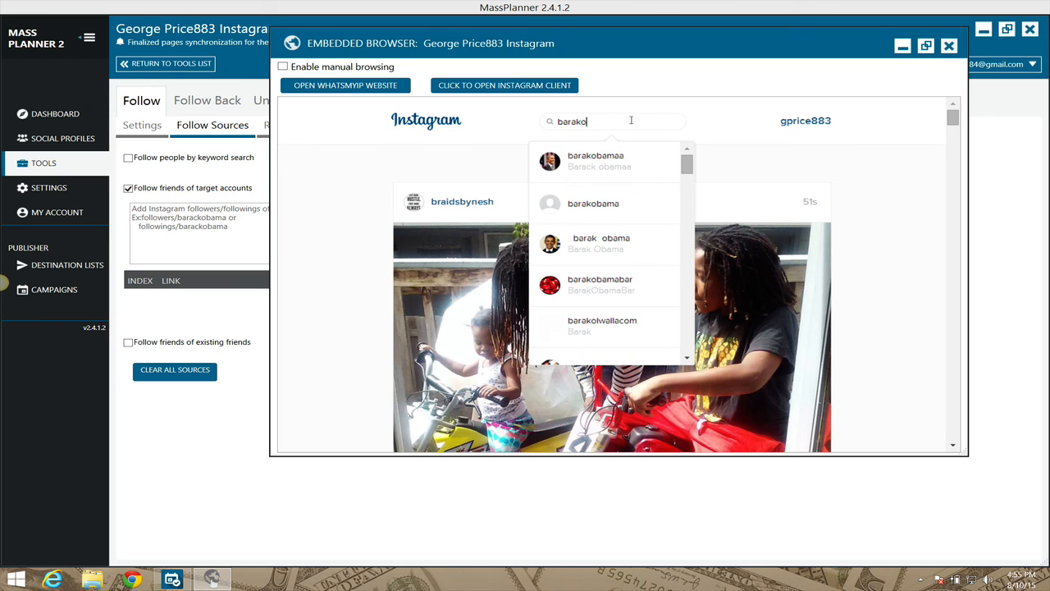
pyautogui.press('Backspace')
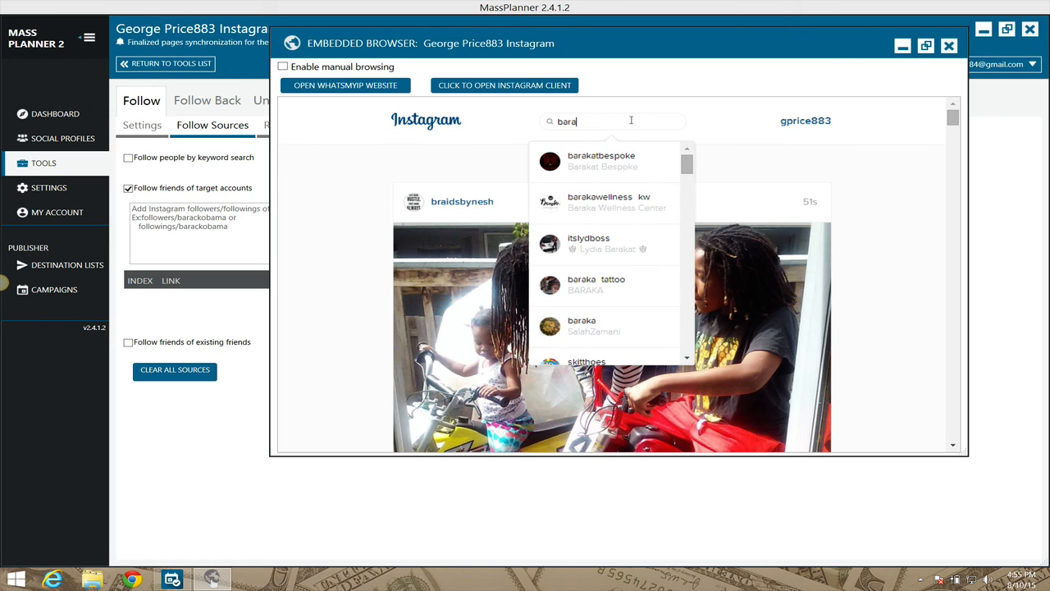
pyautogui.press('Backspace')
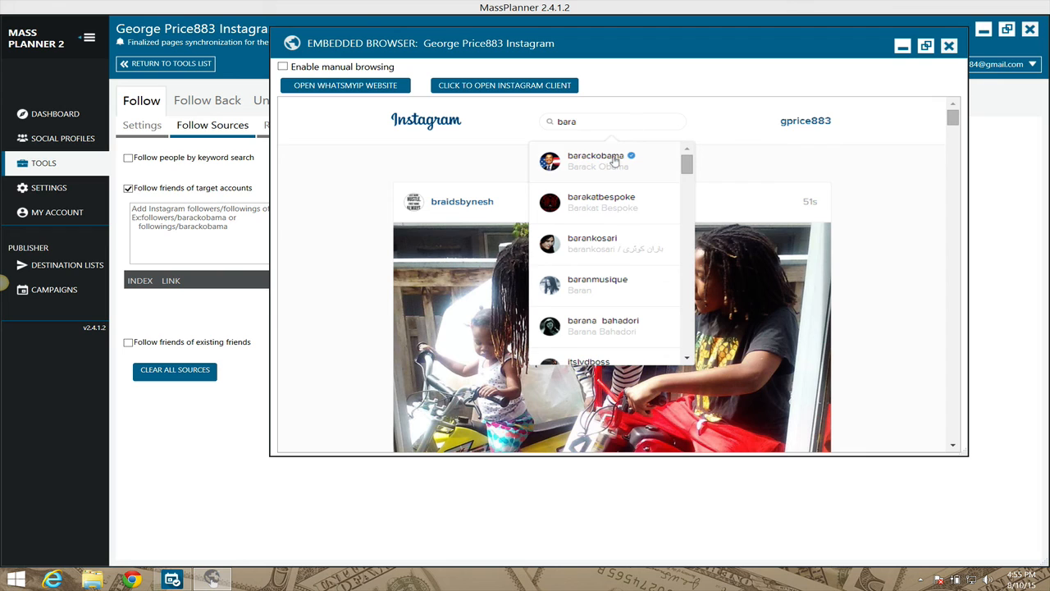
pyautogui.click(596, 161)
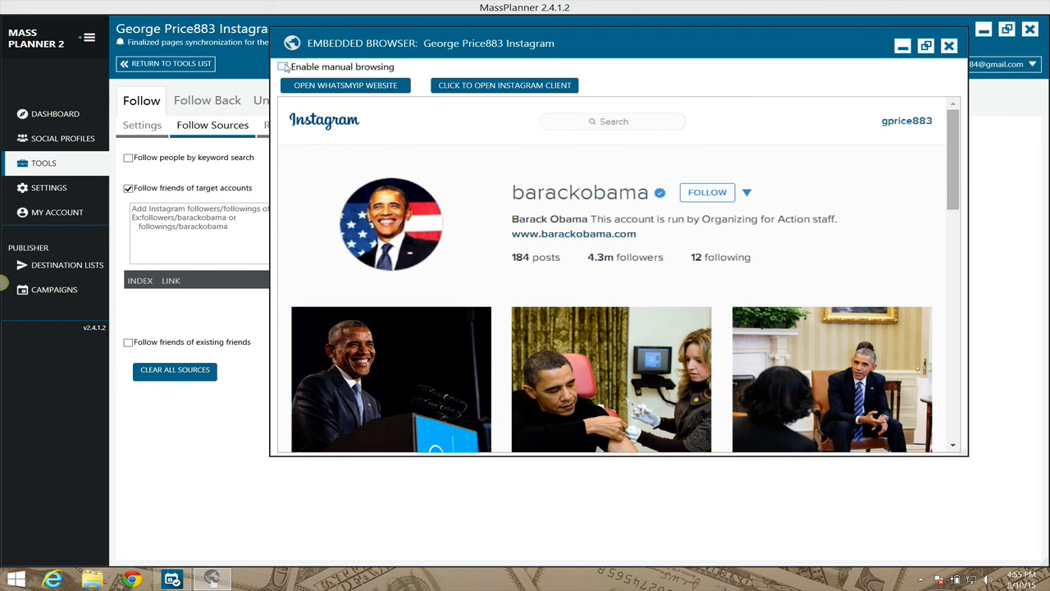
# - Enable manual browsing, close the embedded browser and switch off following friends of target accounts
pyautogui.click(283, 66)
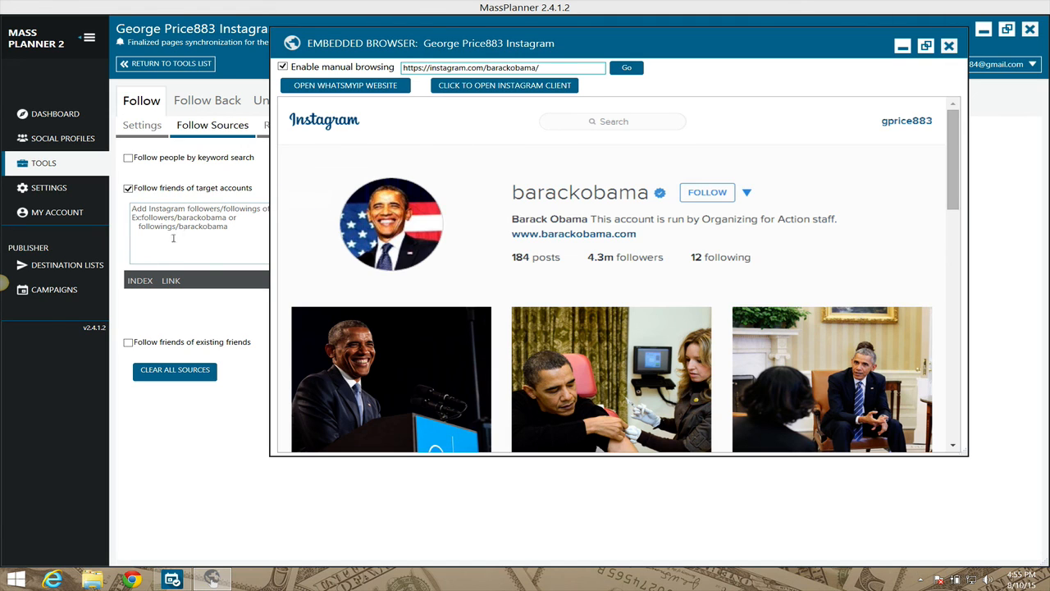
pyautogui.moveTo(205, 230)
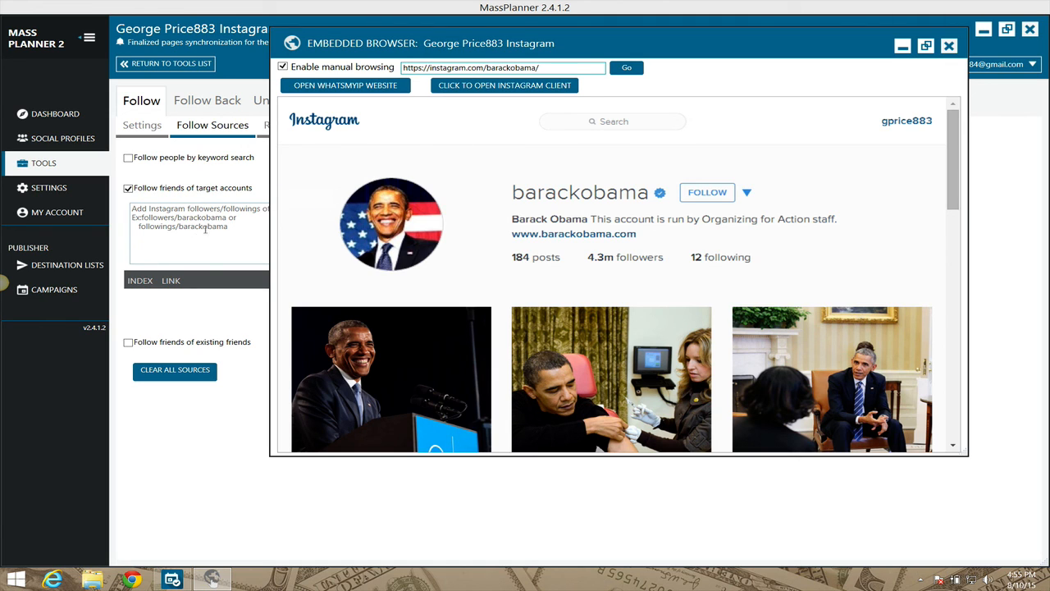
pyautogui.click(949, 46)
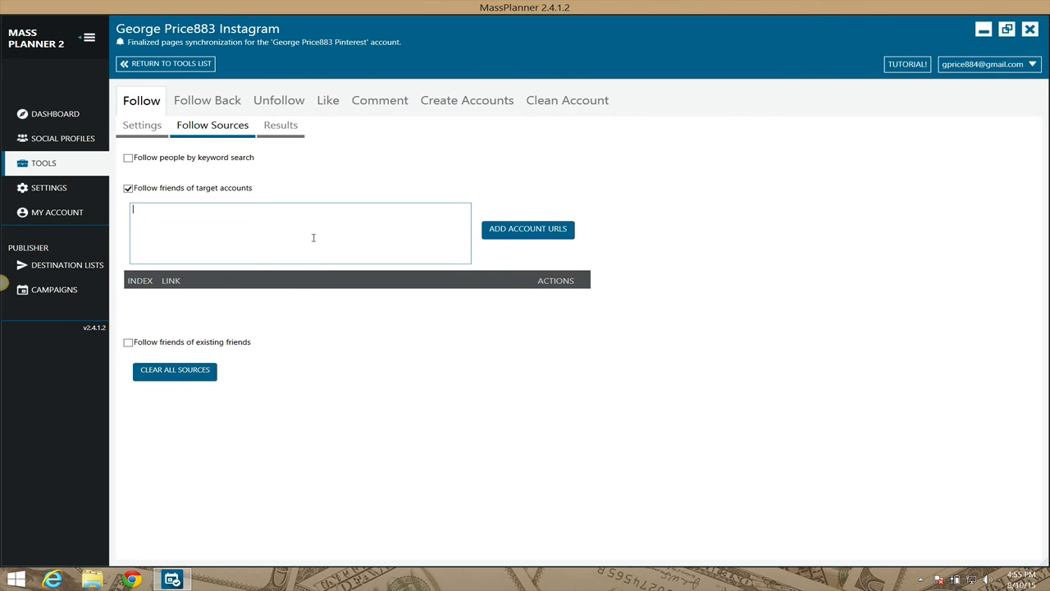
pyautogui.moveTo(128, 188)
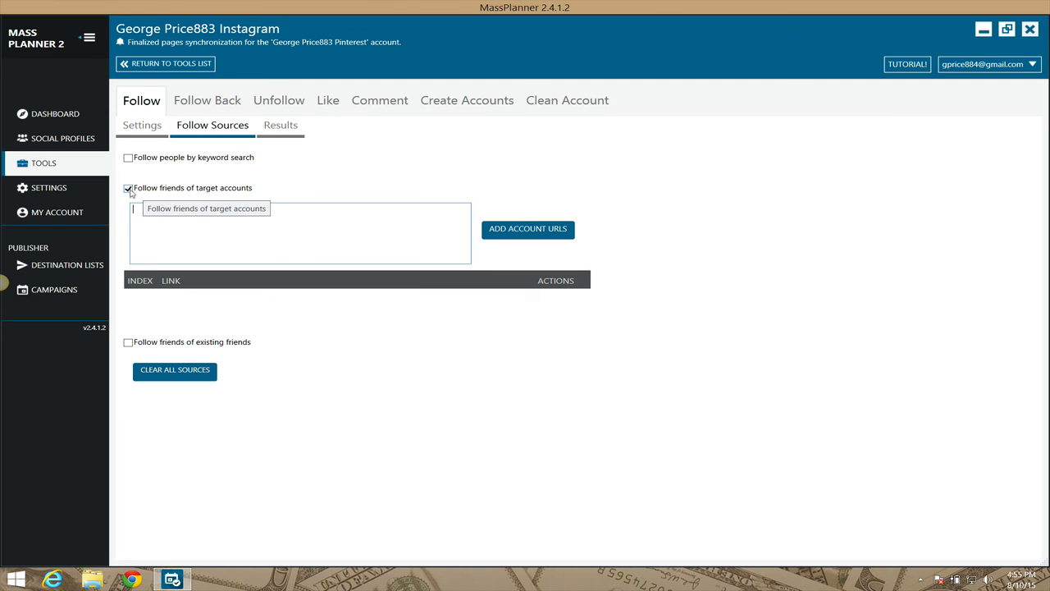
pyautogui.click(128, 187)
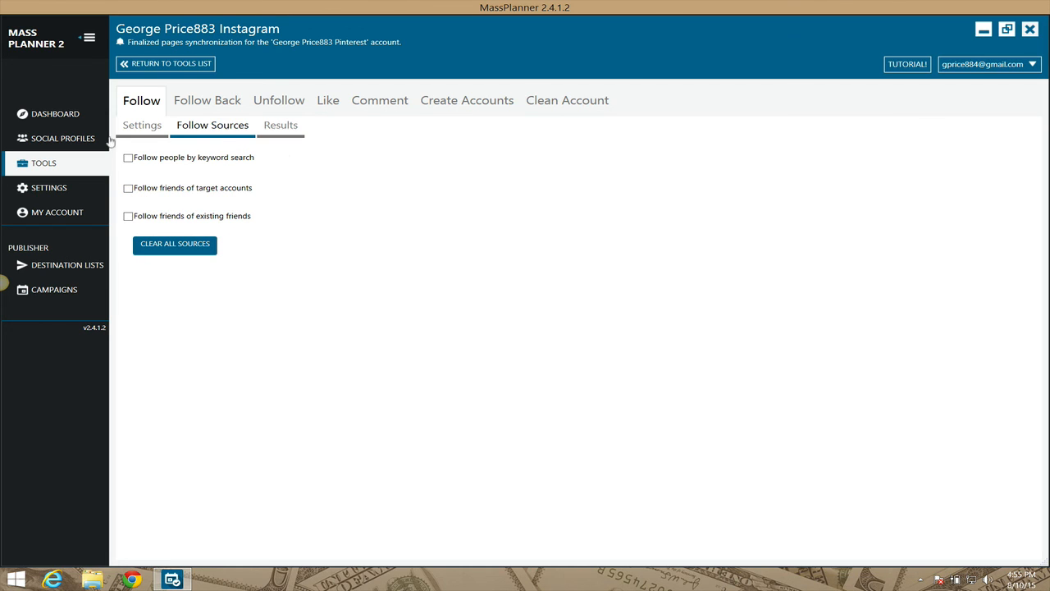
# - Return to the Follow tool's Settings sub-tab showing timing options
pyautogui.click(141, 125)
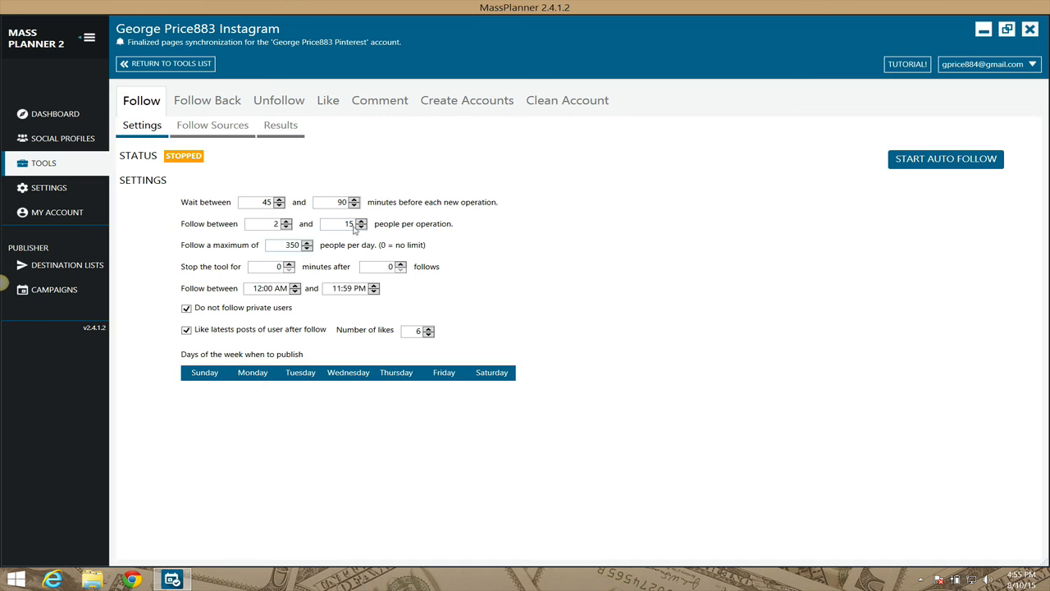
pyautogui.moveTo(374, 252)
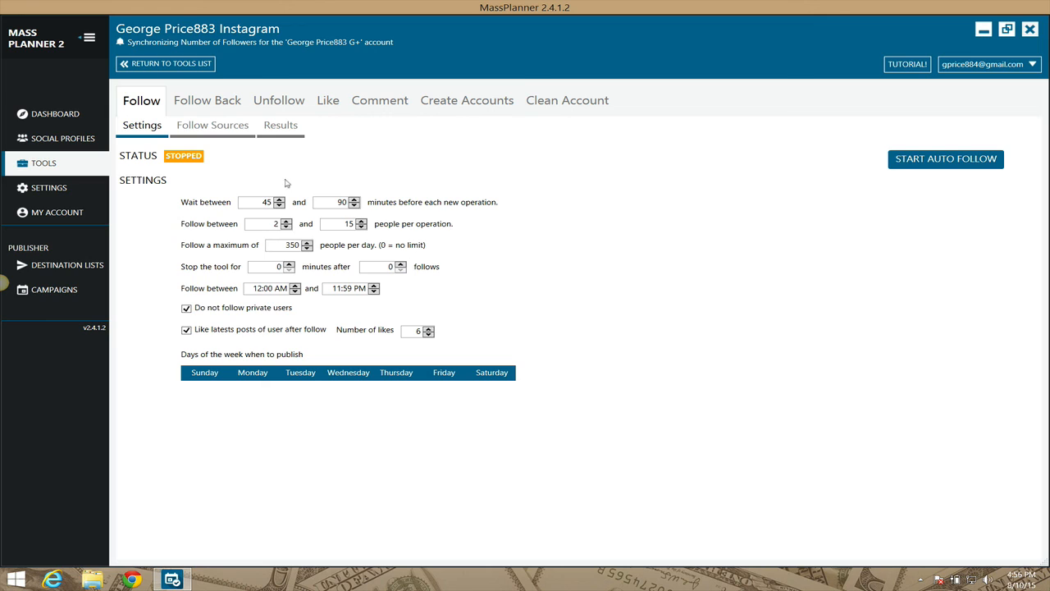
pyautogui.moveTo(945, 157)
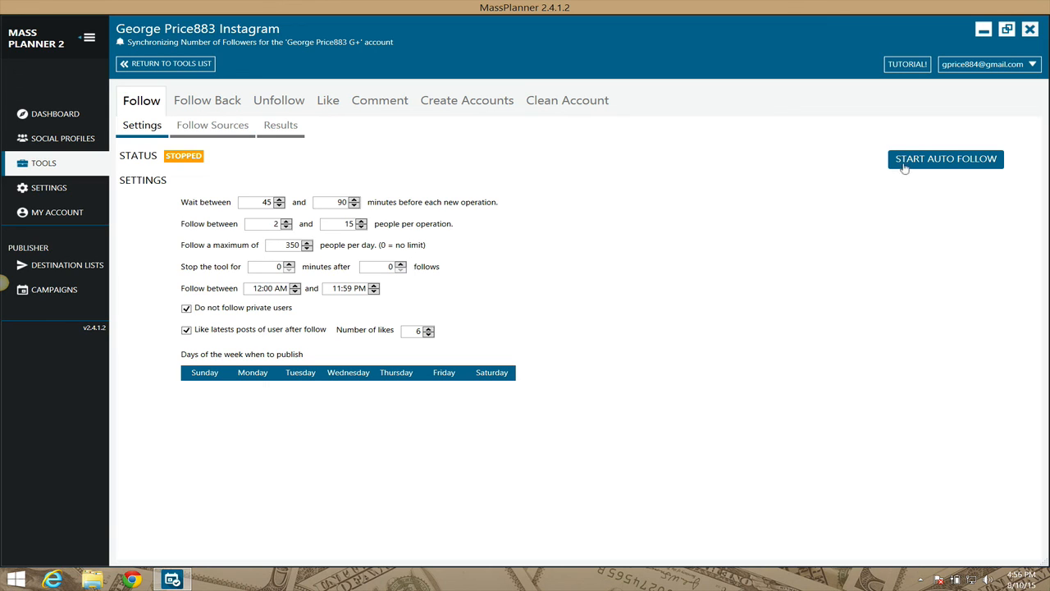
pyautogui.moveTo(777, 204)
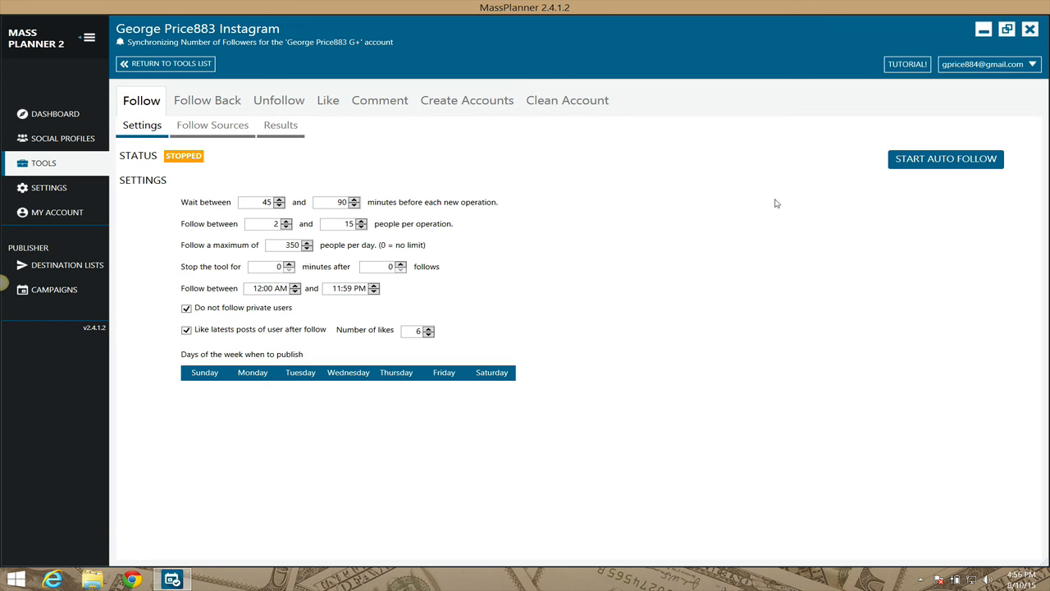